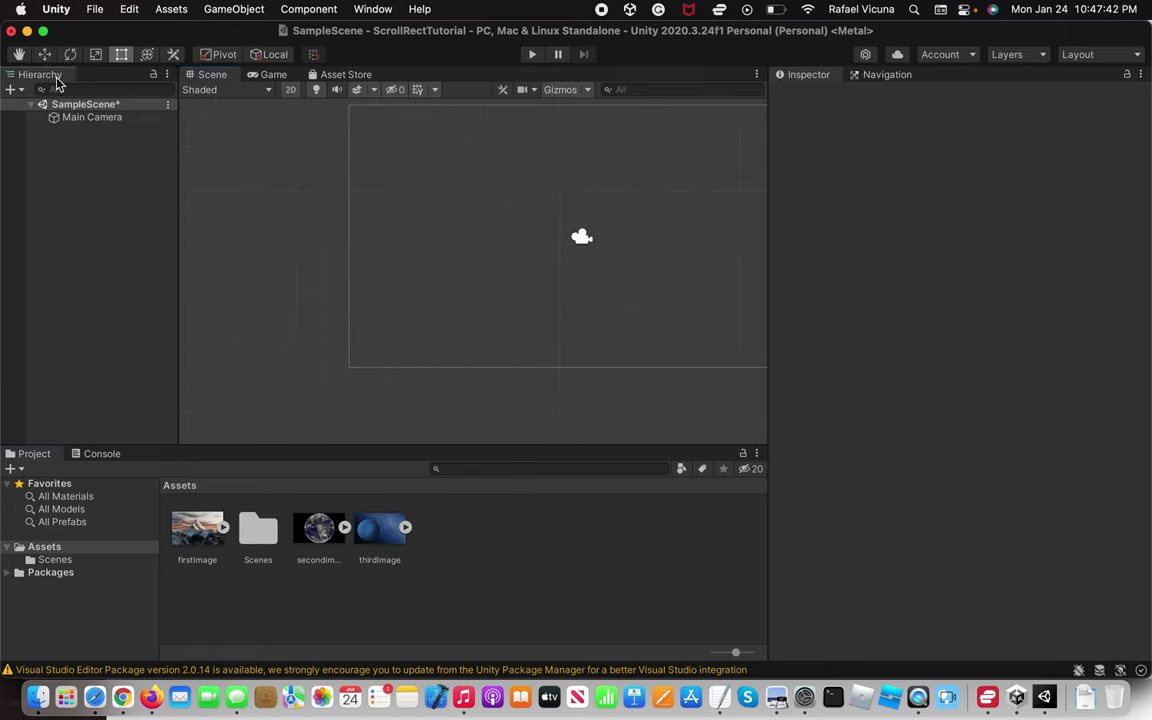
- Add a UI Canvas with an EventSystem and set its Render Mode to Screen Space - Camera
{"action": "right_click", "coordinate": [92, 117]}
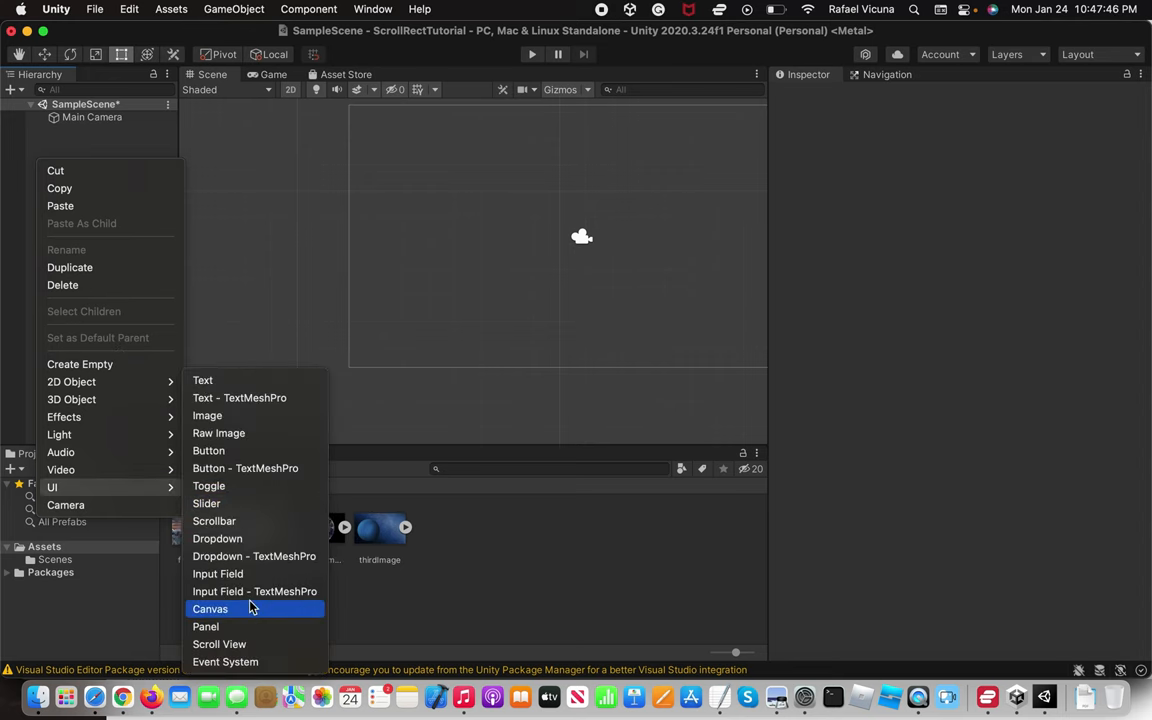
{"action": "left_click", "coordinate": [210, 609]}
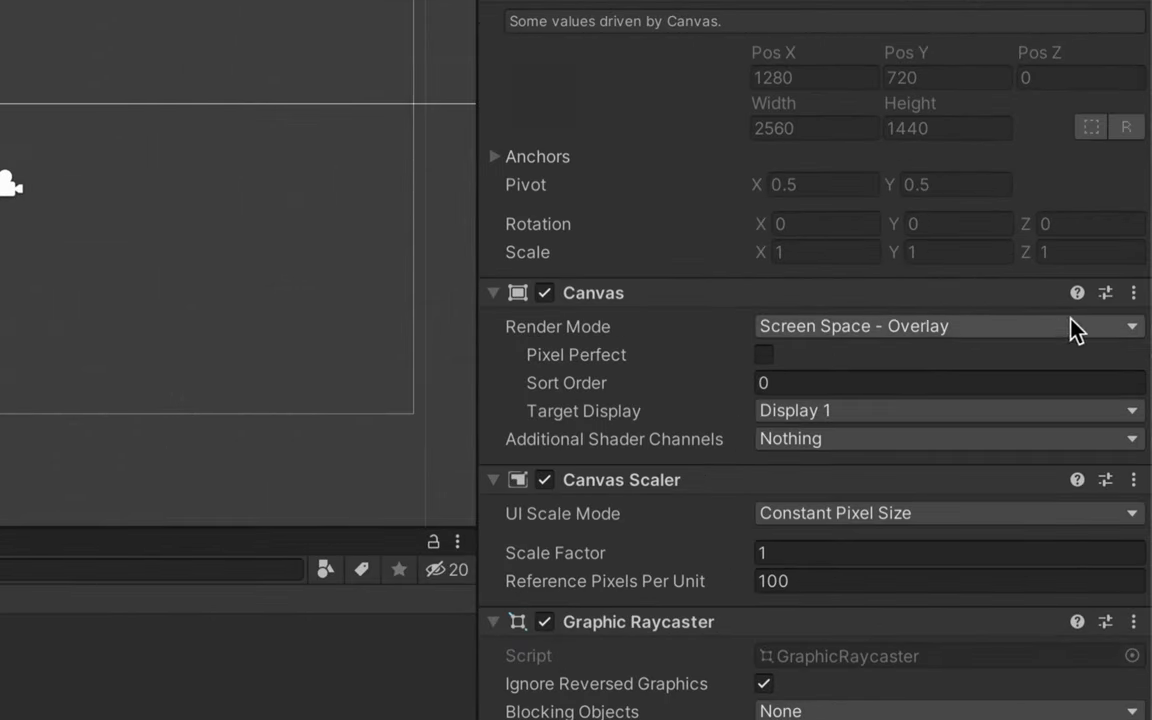
{"action": "mouse_move", "coordinate": [910, 340]}
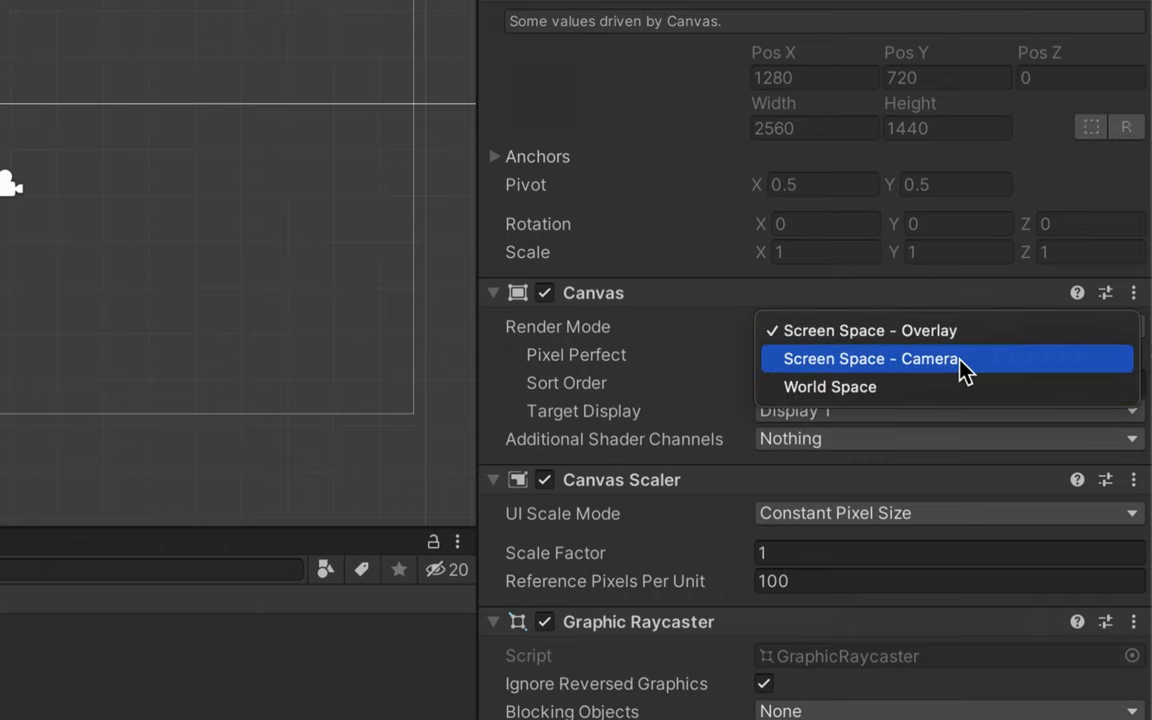
{"action": "left_click", "coordinate": [871, 358]}
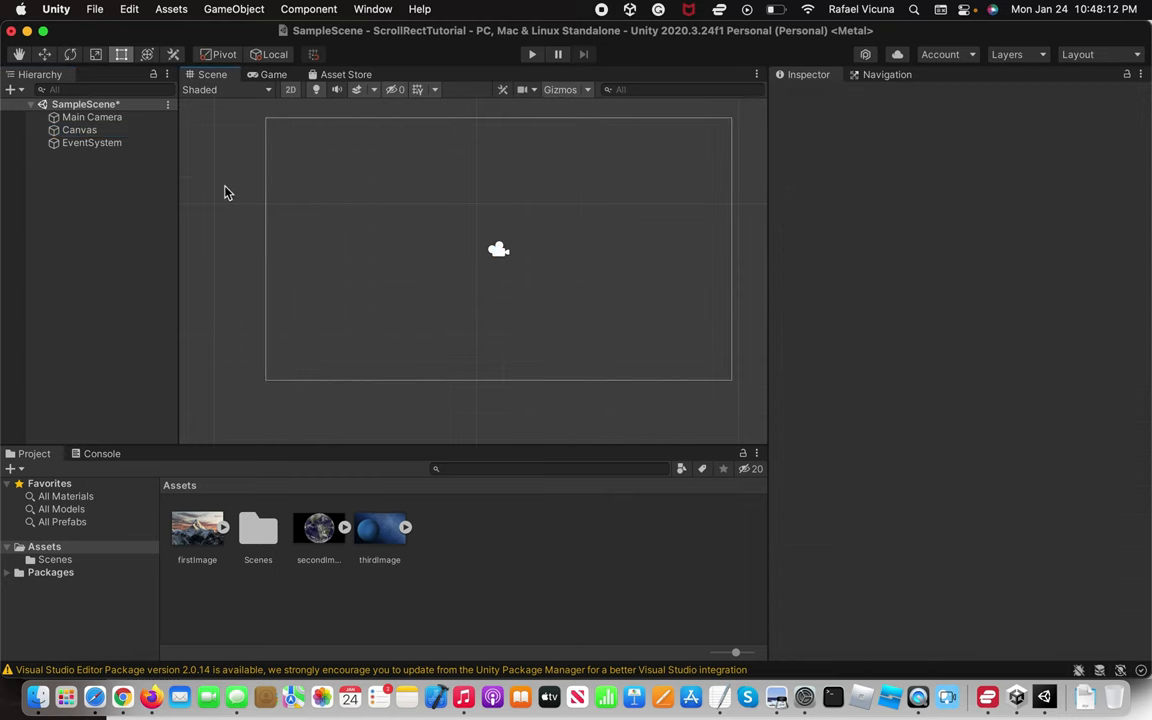
- Add three UI Images under Canvas and make Image (1) a wide rectangle near the bottom
{"action": "left_click", "coordinate": [79, 130]}
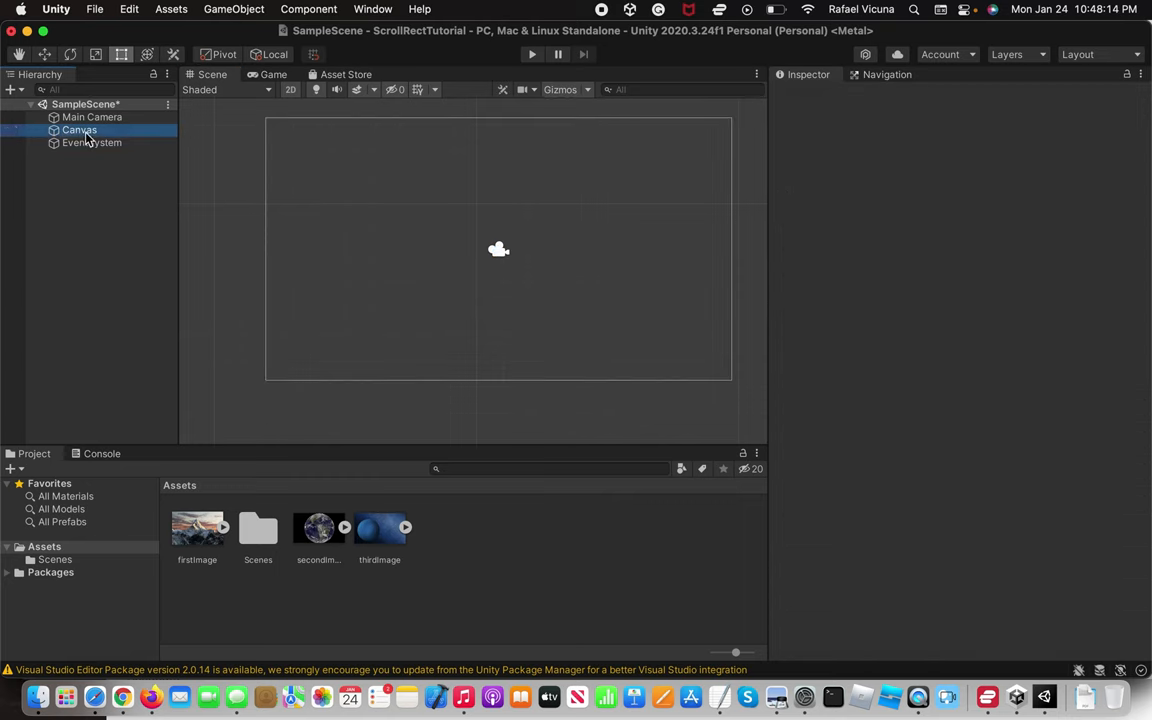
{"action": "right_click", "coordinate": [79, 130]}
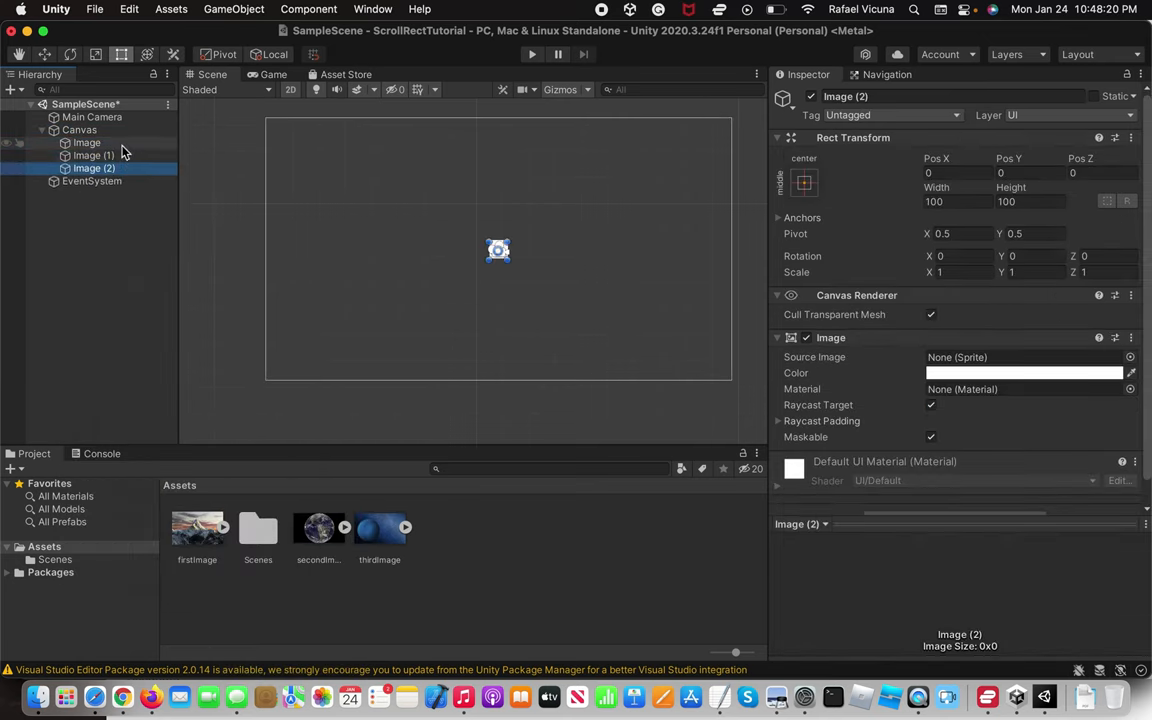
{"action": "left_click", "coordinate": [93, 155]}
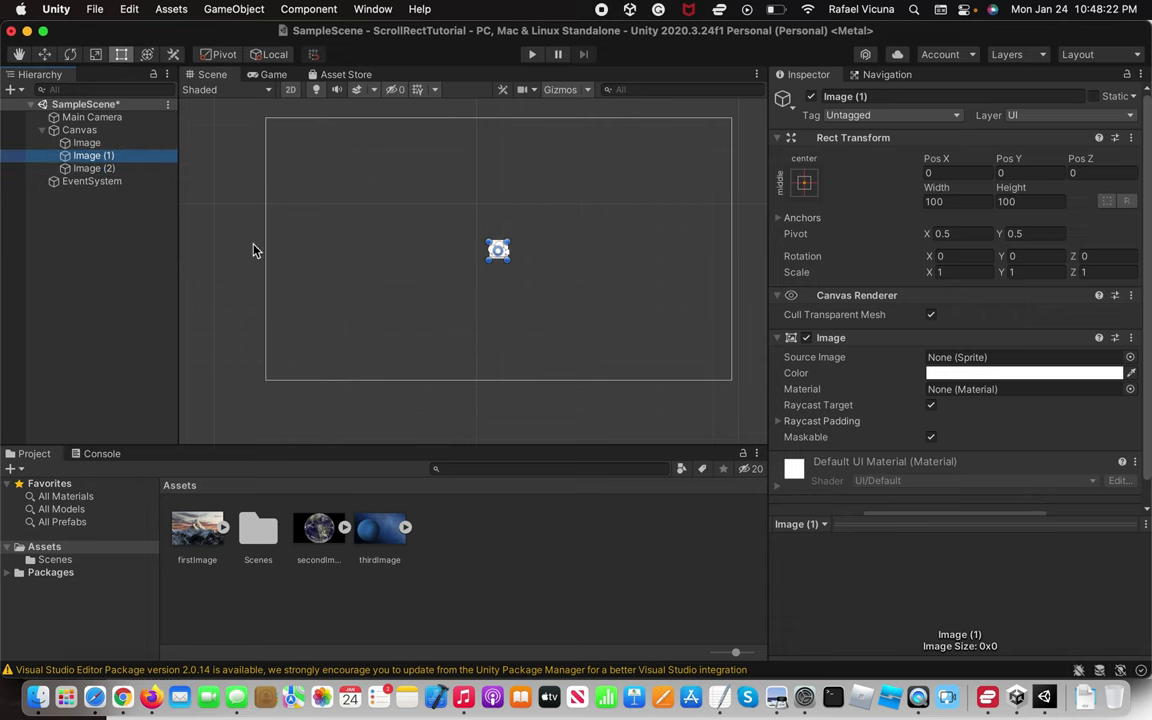
{"action": "left_click", "coordinate": [79, 130]}
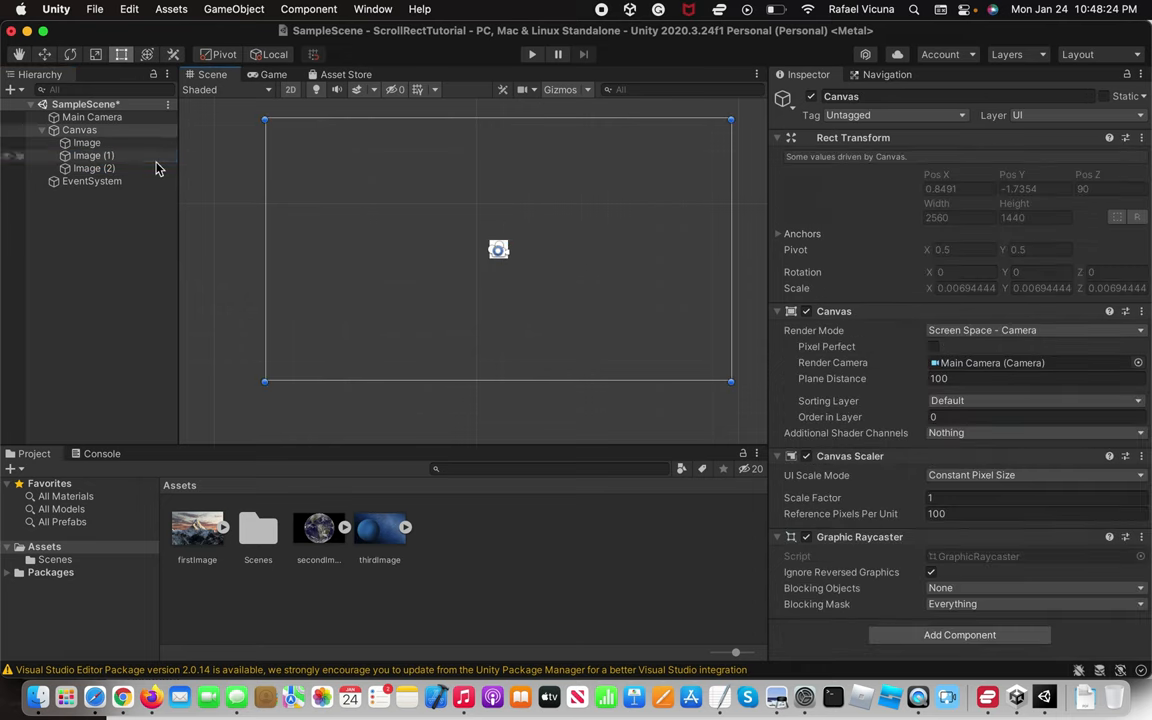
{"action": "left_click", "coordinate": [93, 155]}
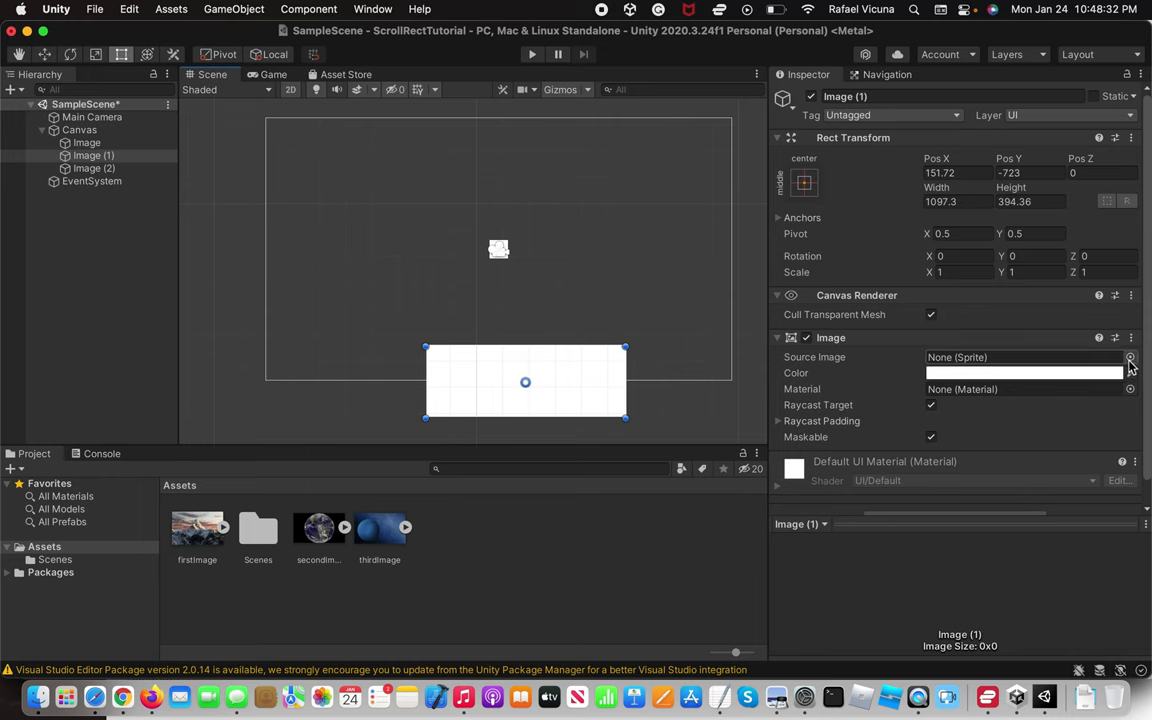
- Give the images the thirdImage, secondImage and firstImage sprites and stack them vertically
{"action": "left_click", "coordinate": [1130, 357]}
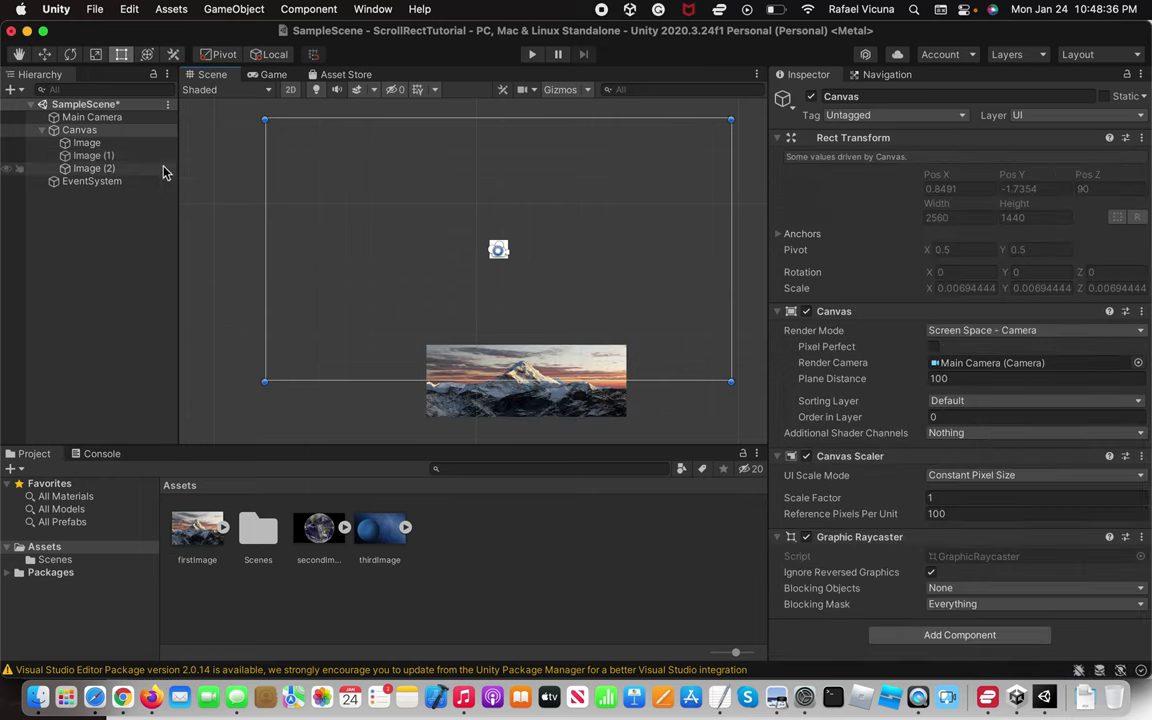
{"action": "left_click", "coordinate": [93, 155]}
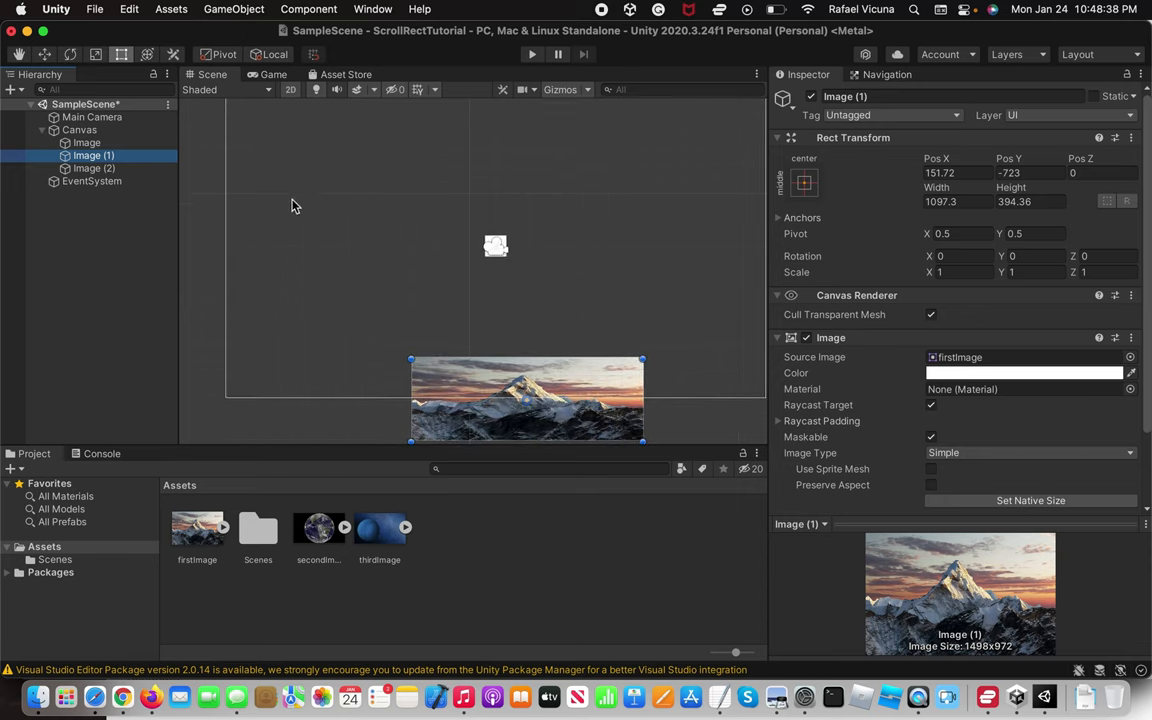
{"action": "left_click", "coordinate": [94, 168]}
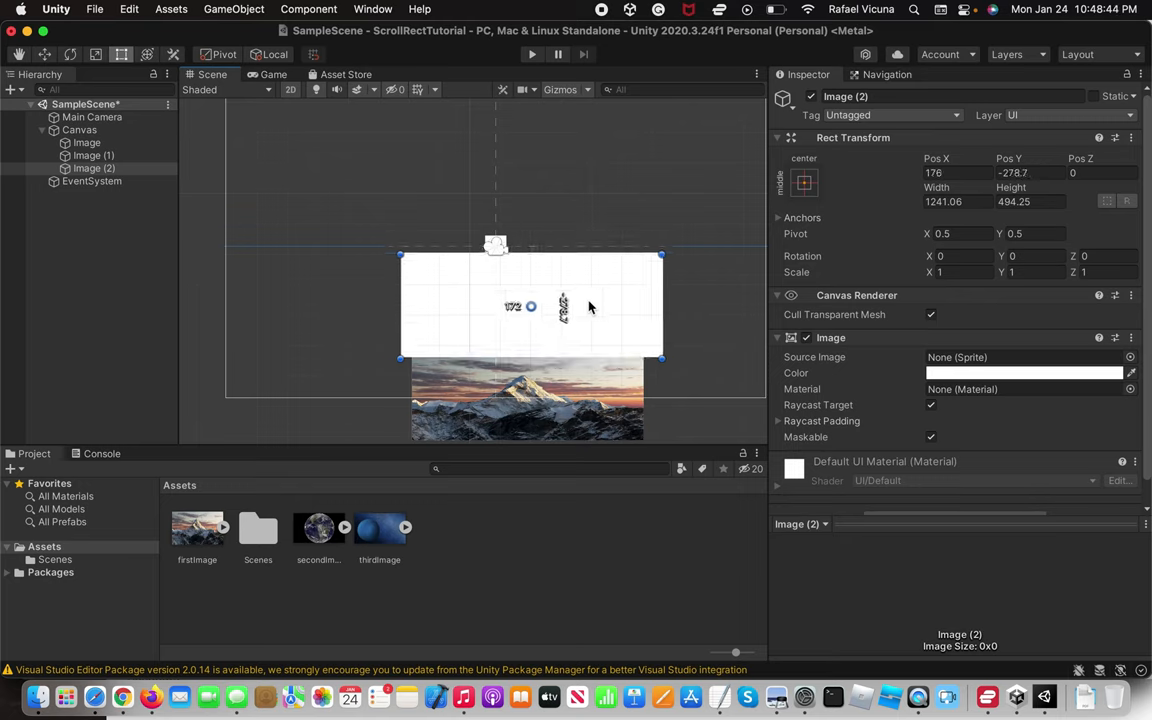
{"action": "left_click", "coordinate": [1130, 357]}
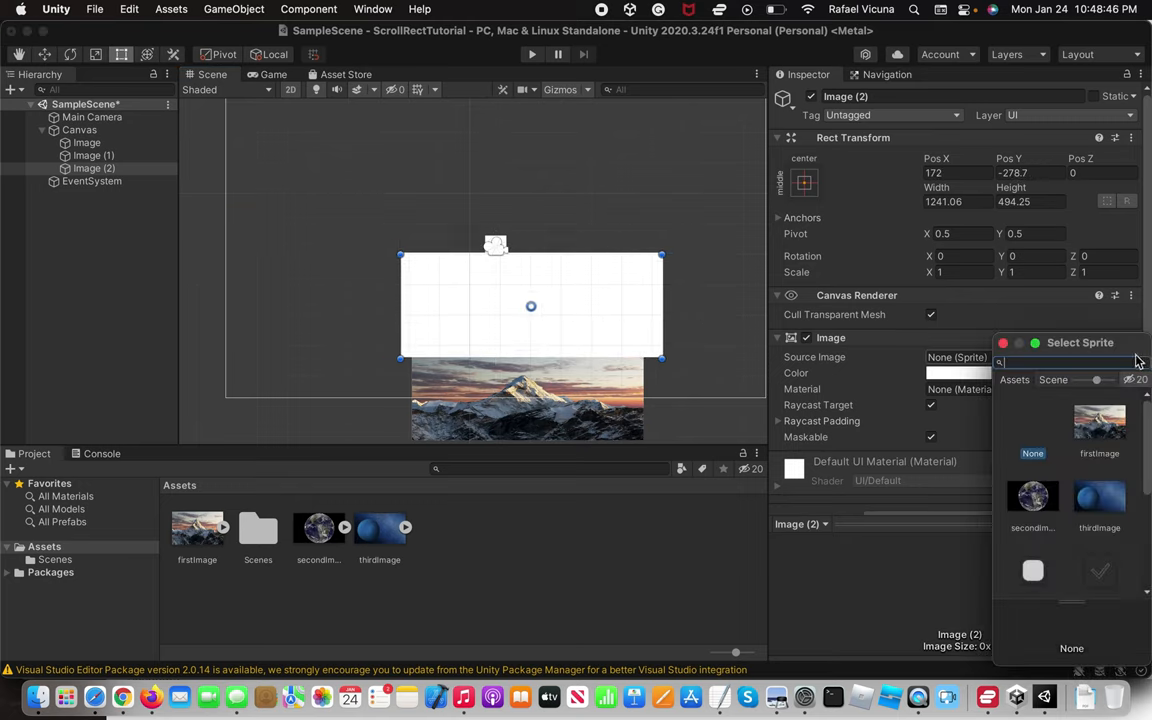
{"action": "left_click", "coordinate": [1032, 497]}
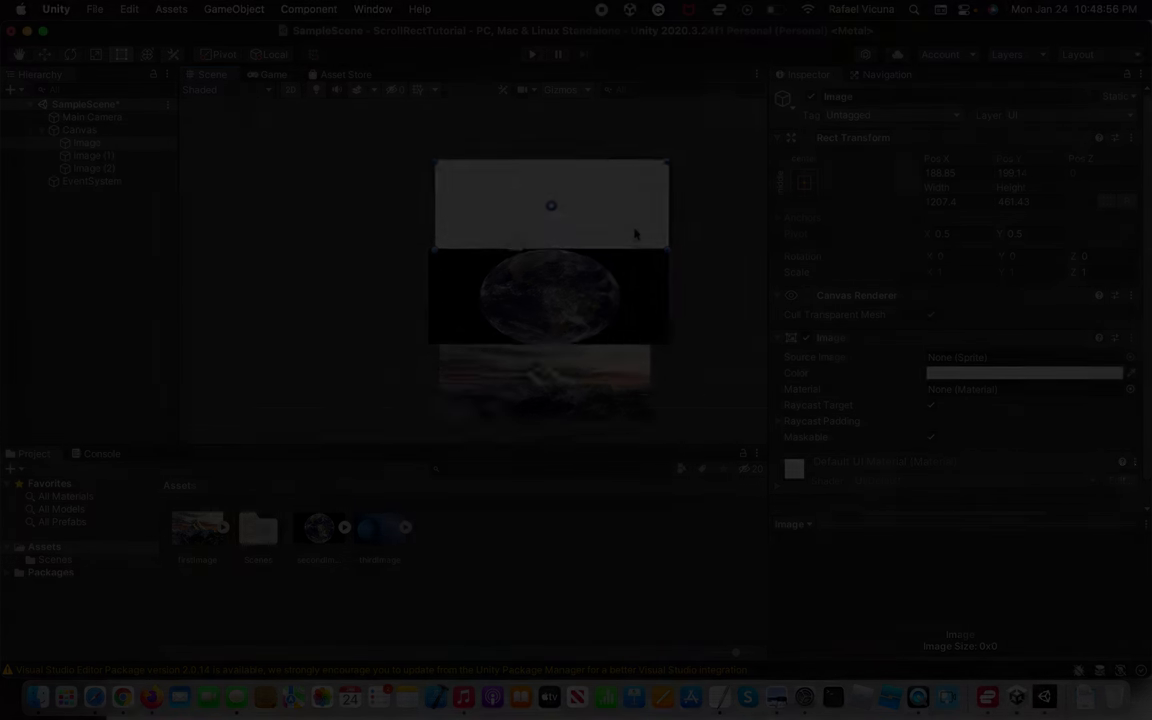
{"action": "left_click", "coordinate": [79, 130]}
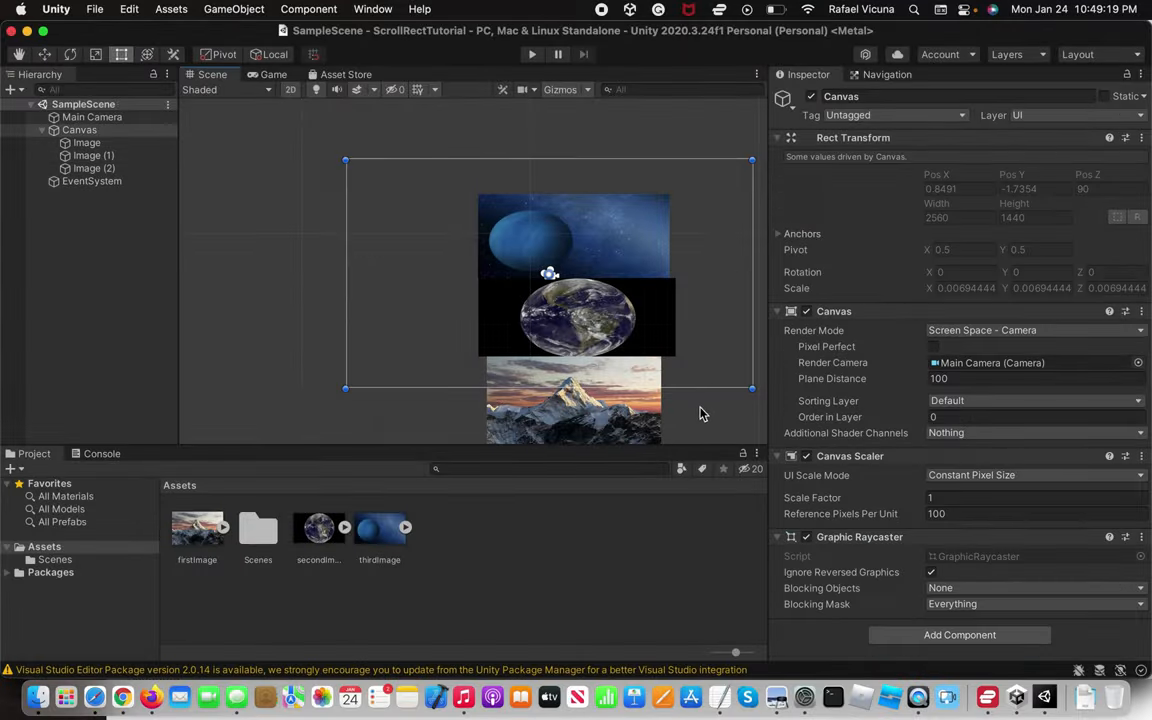
{"action": "left_click", "coordinate": [272, 74]}
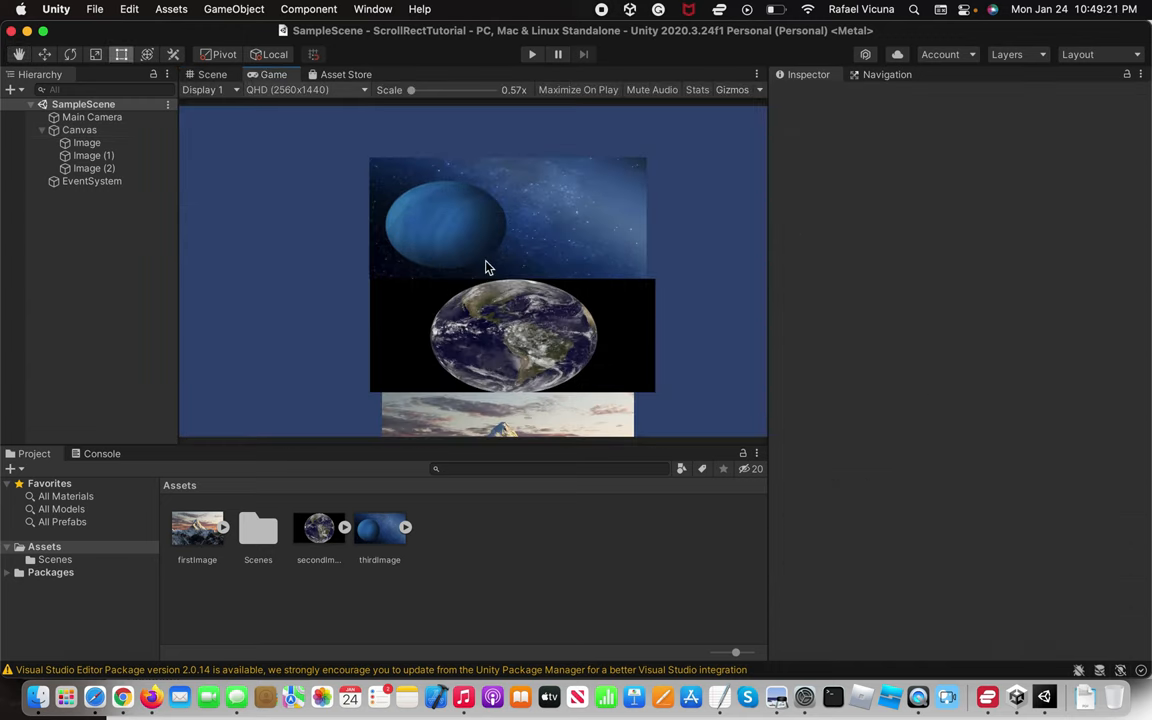
{"action": "mouse_move", "coordinate": [463, 390]}
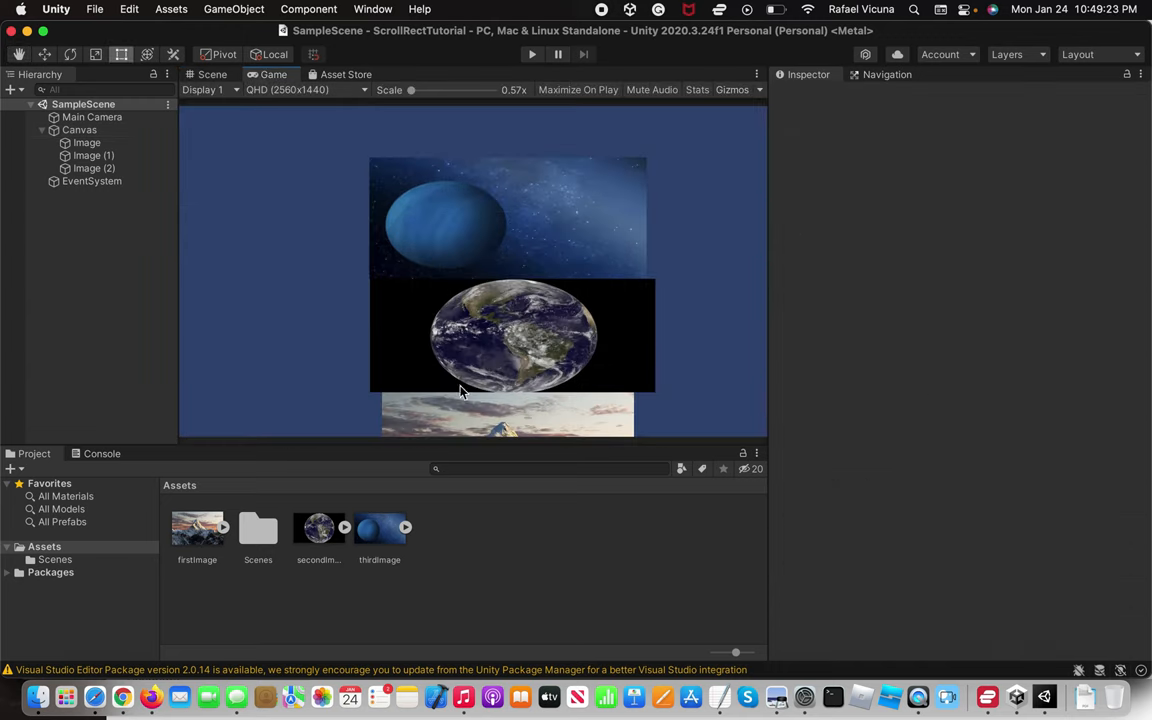
{"action": "left_click", "coordinate": [211, 74]}
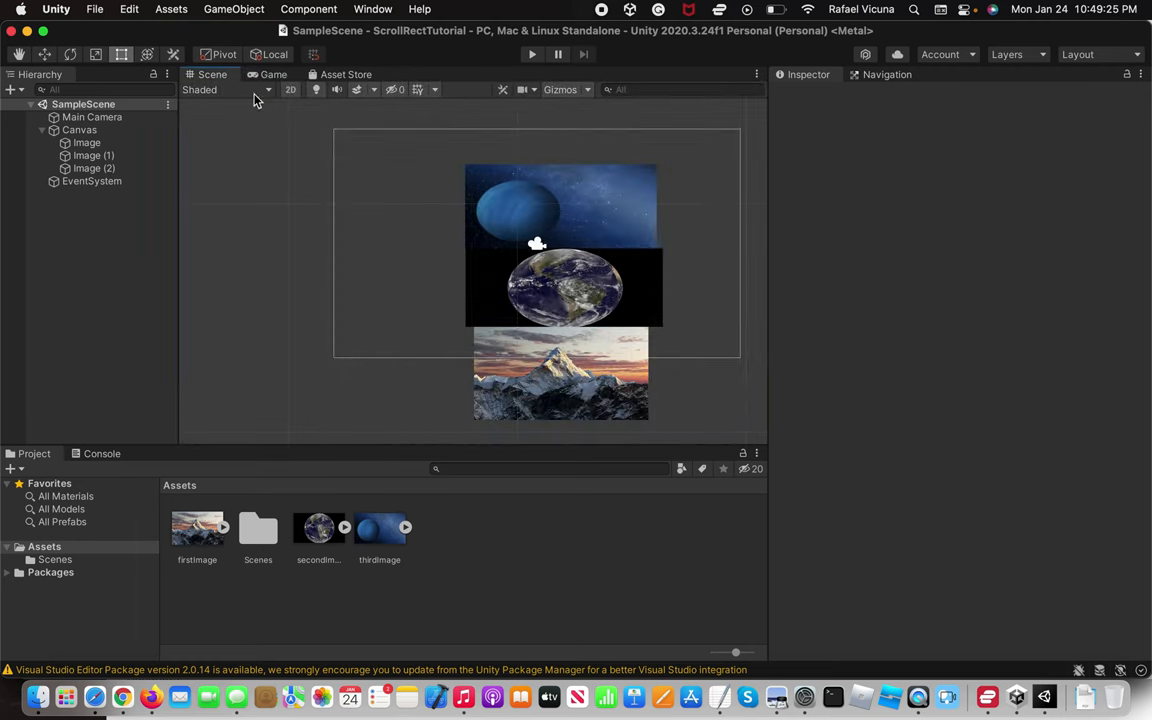
{"action": "left_click", "coordinate": [86, 142]}
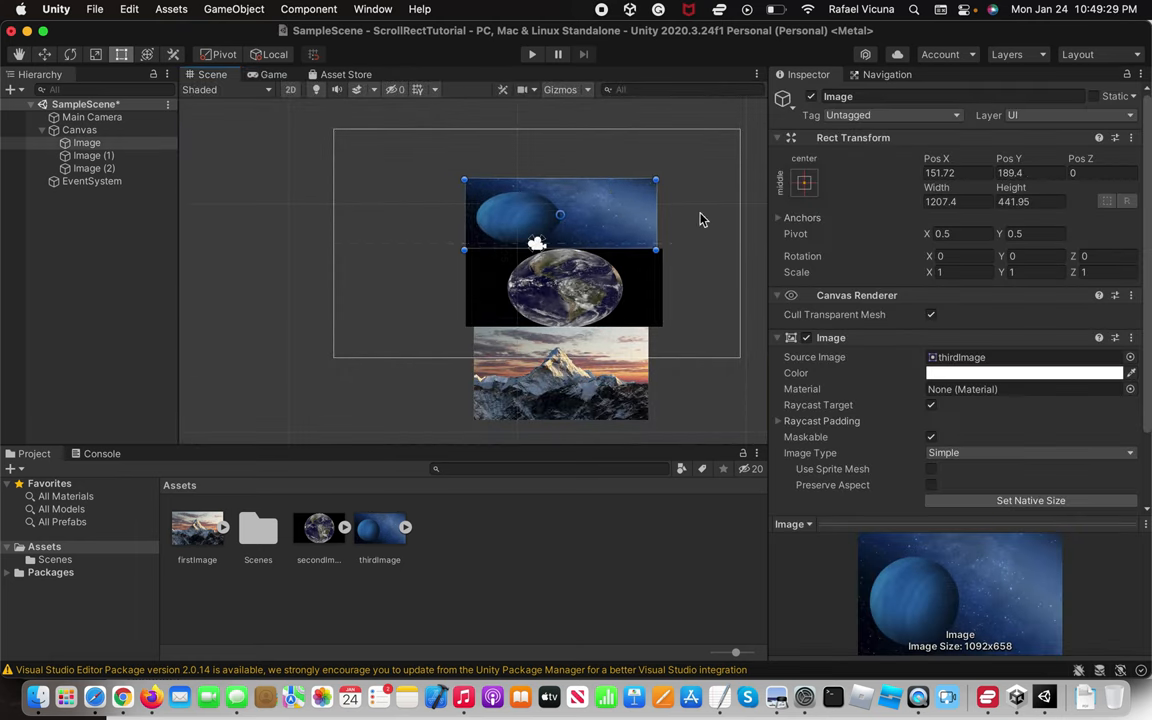
{"action": "left_click", "coordinate": [79, 130]}
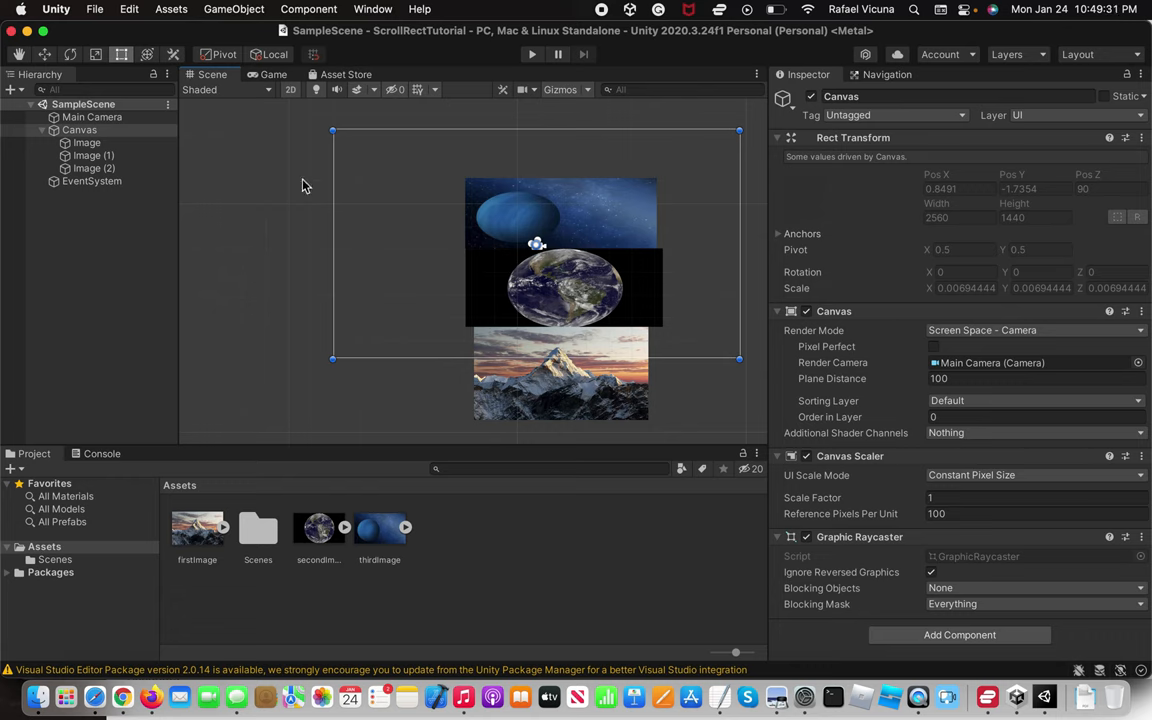
- Create an empty Canvas child named imageContain and enlarge its rect around the pictures
{"action": "right_click", "coordinate": [79, 130]}
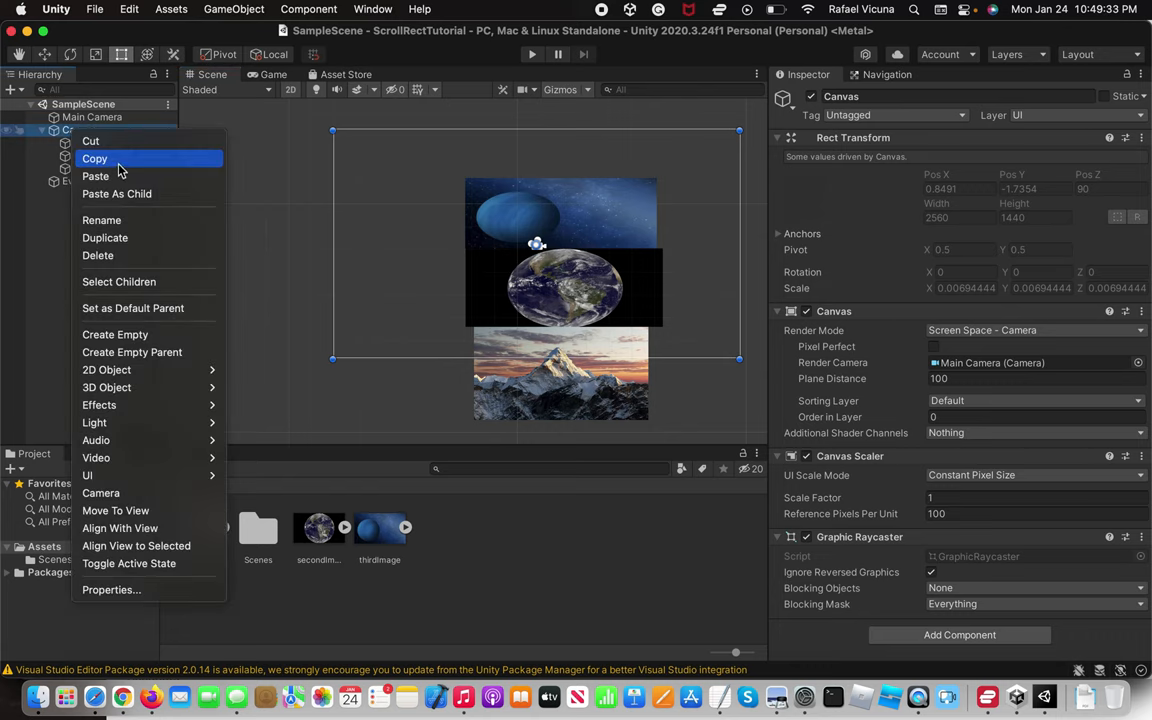
{"action": "mouse_move", "coordinate": [135, 335]}
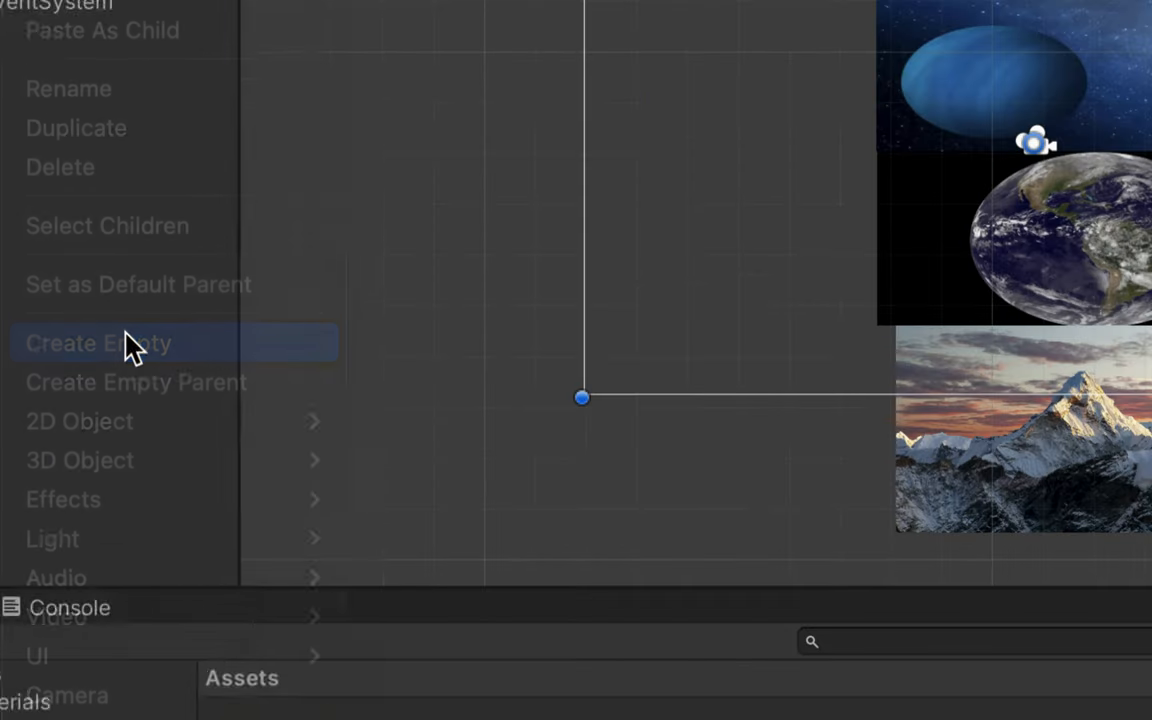
{"action": "left_click", "coordinate": [98, 342]}
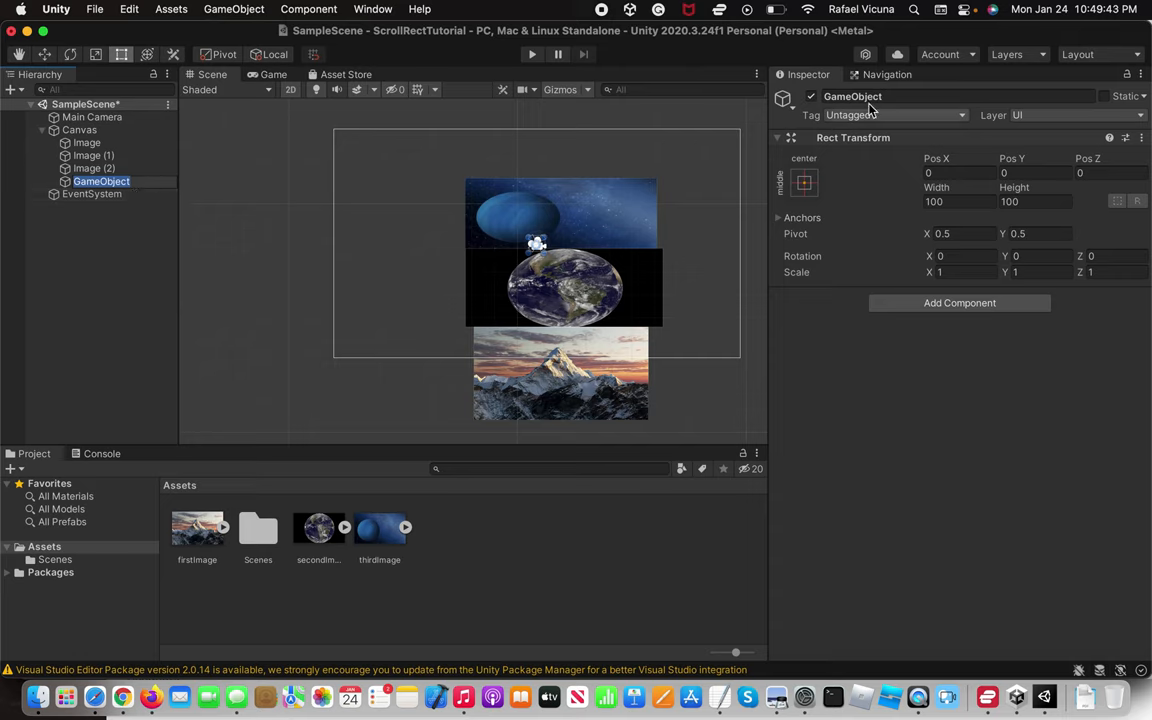
{"action": "double_click", "coordinate": [852, 96]}
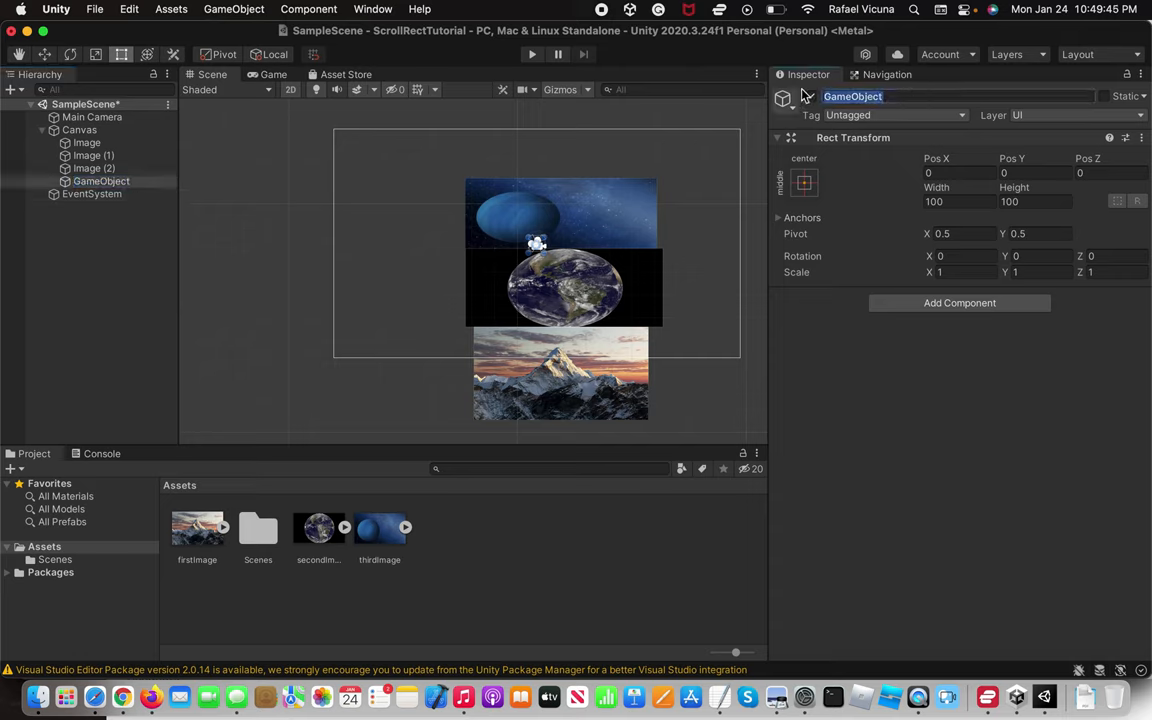
{"action": "type", "text": "ImageContain"}
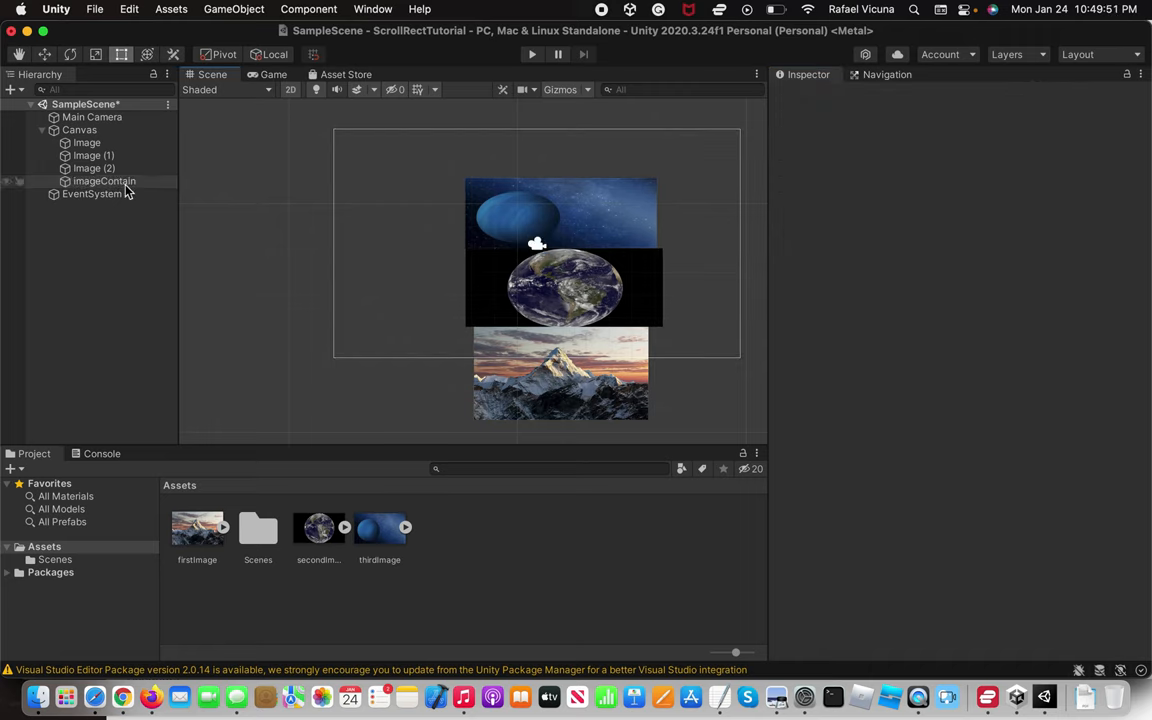
{"action": "left_click", "coordinate": [104, 181]}
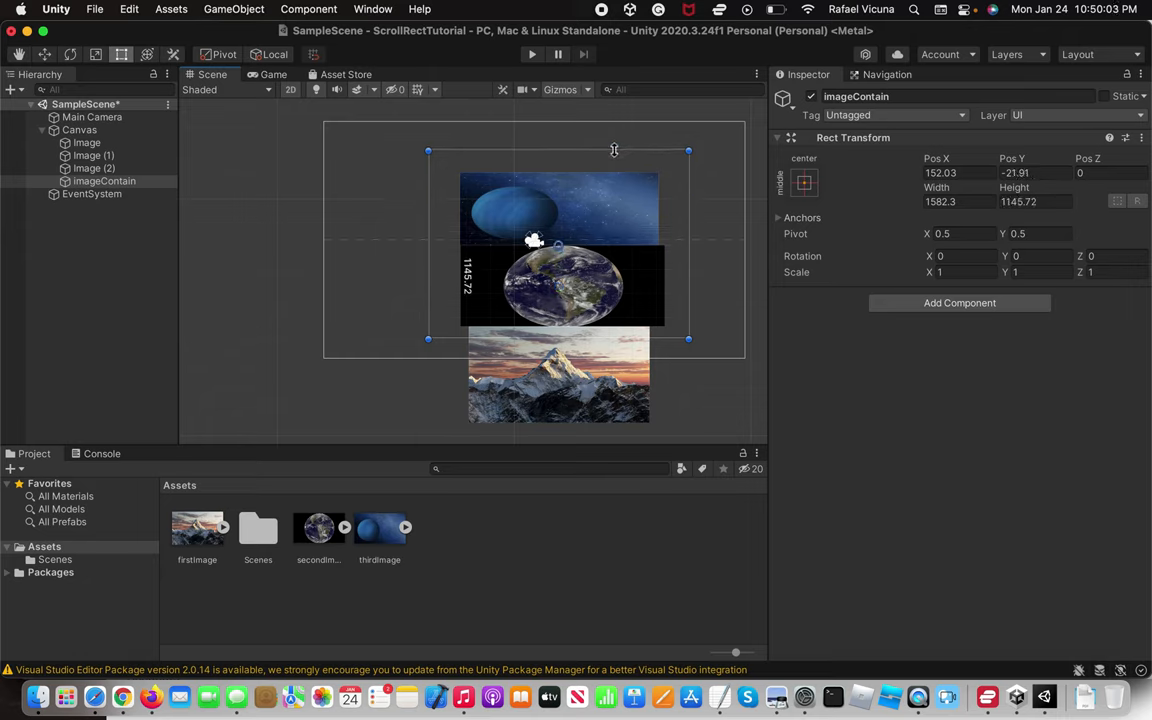
- Stretch imageContain's bottom edge down past the mountain picture to enclose all three
{"action": "left_click_drag", "start_coordinate": [688, 338], "coordinate": [688, 417]}
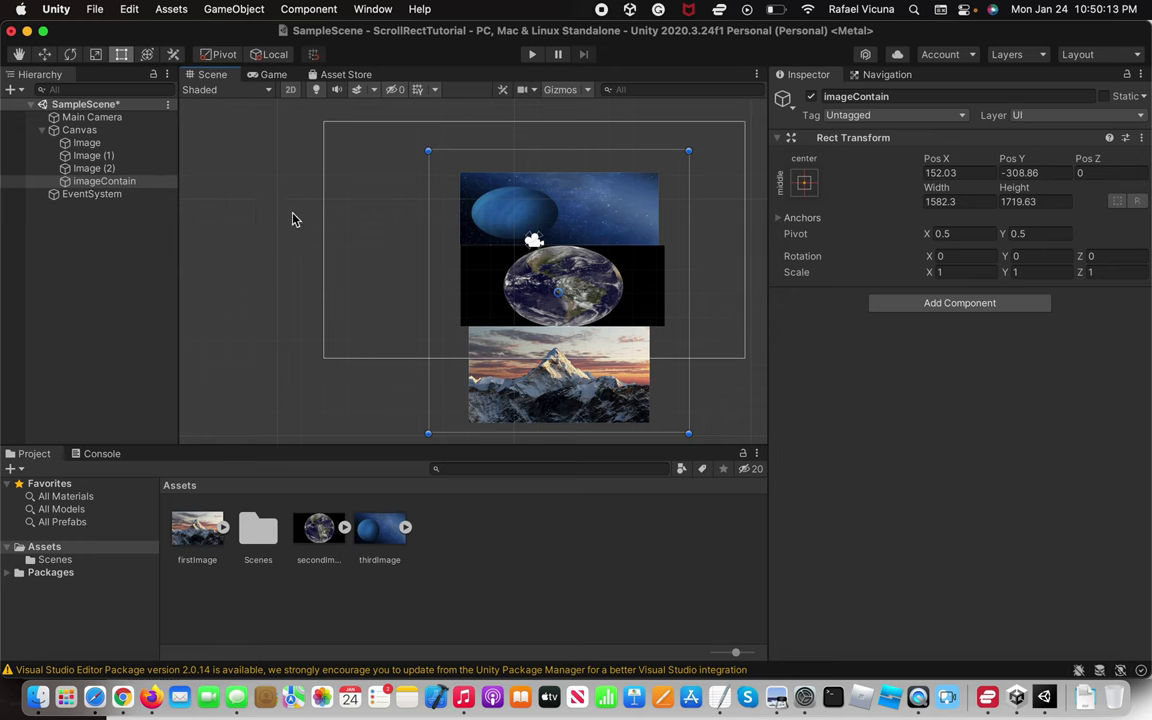
{"action": "left_click", "coordinate": [79, 130]}
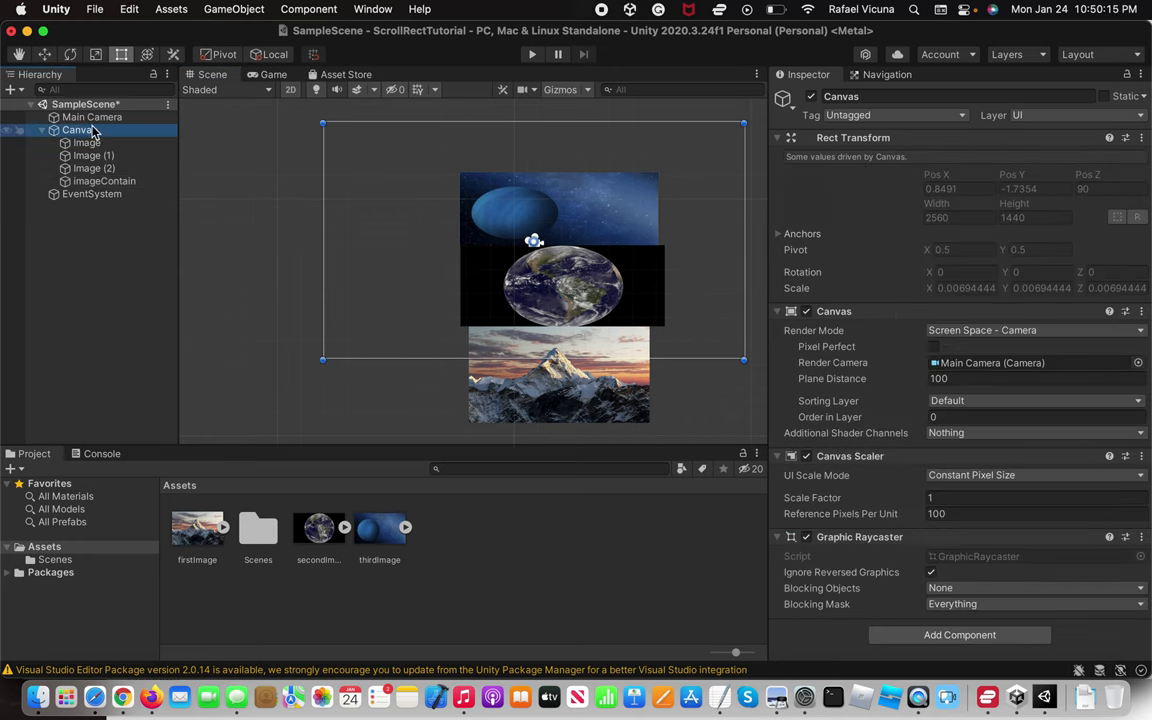
- Add a UI Image named areaScroll under Canvas and size it as a backdrop behind the pictures
{"action": "right_click", "coordinate": [78, 129]}
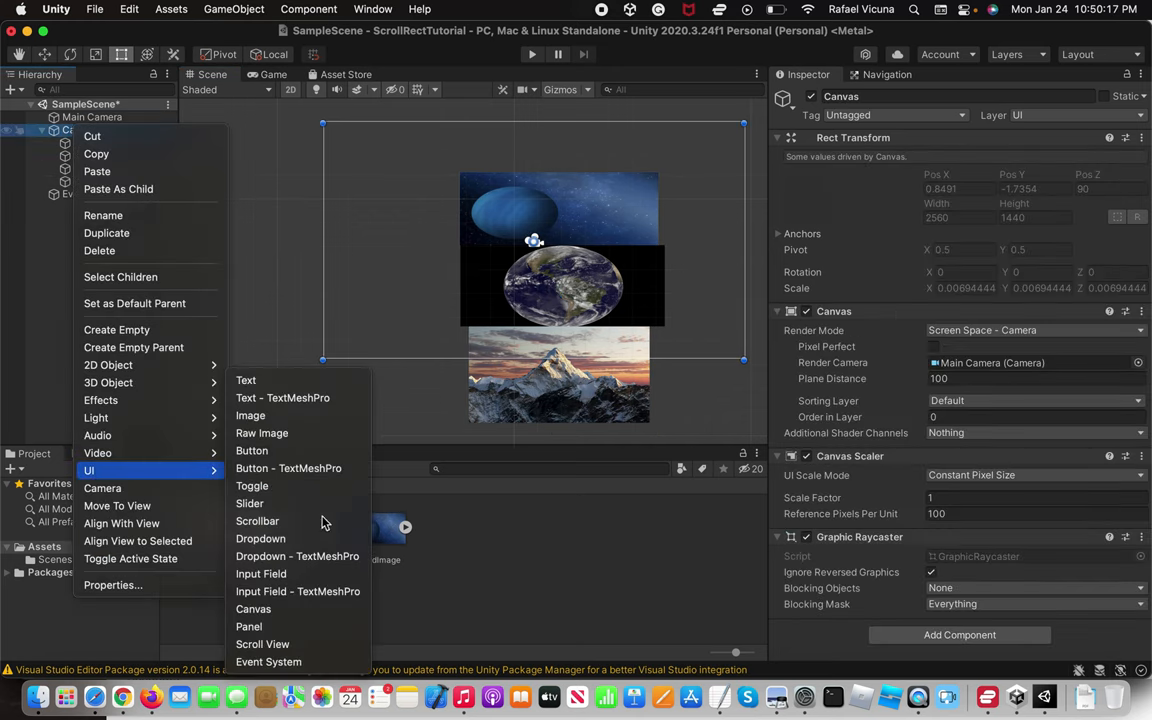
{"action": "mouse_move", "coordinate": [280, 415]}
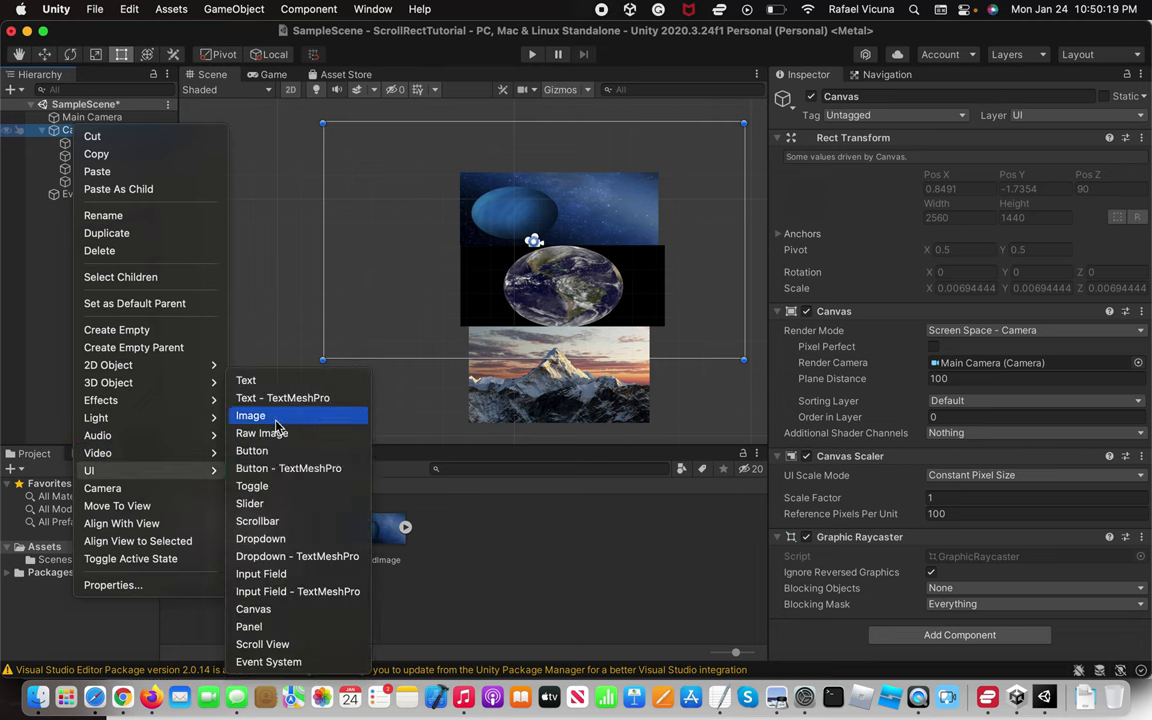
{"action": "left_click", "coordinate": [250, 415]}
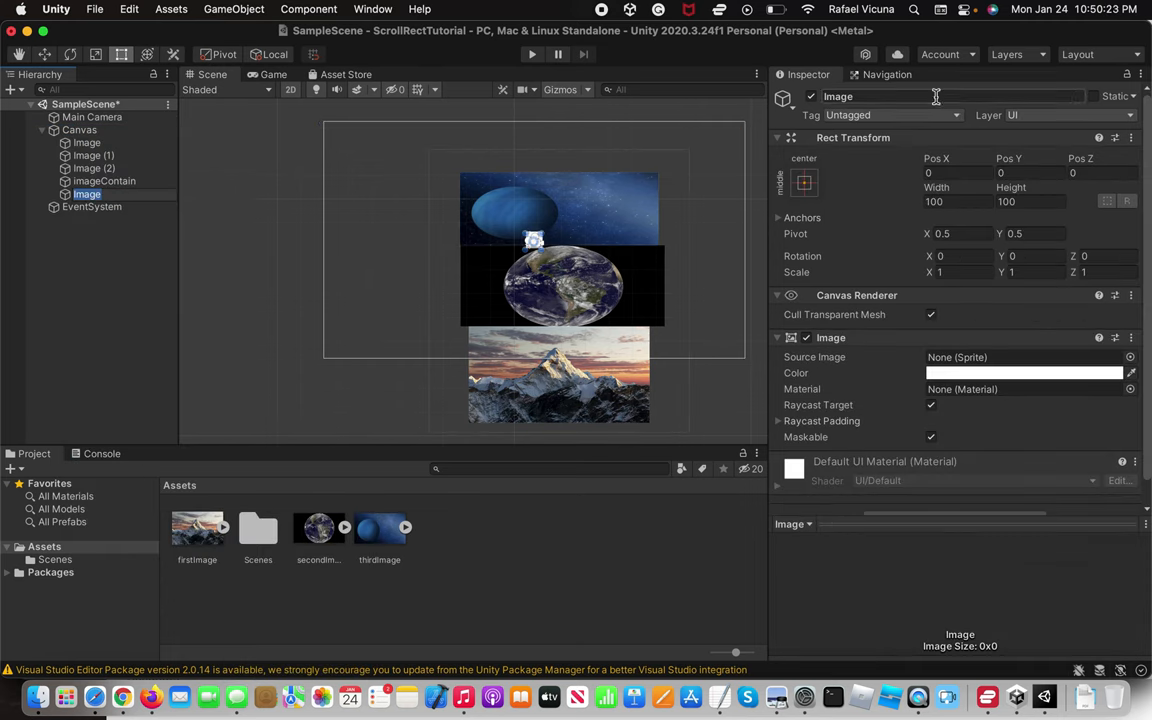
{"action": "type", "text": "scro"}
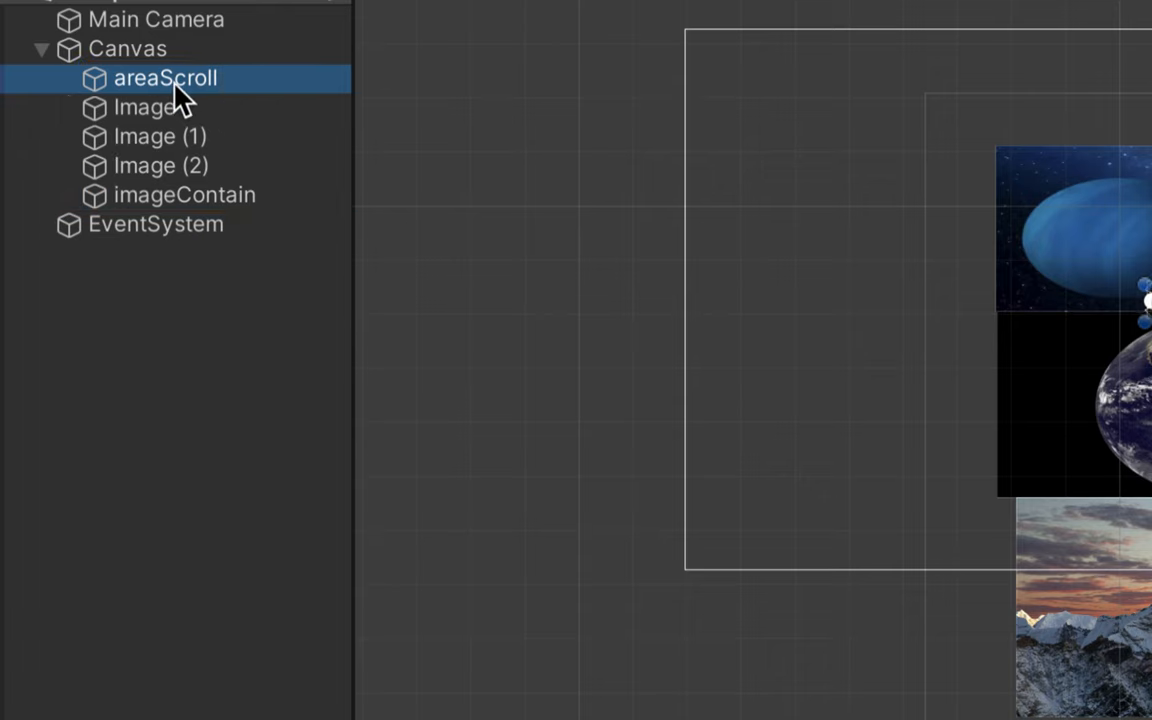
{"action": "mouse_move", "coordinate": [160, 70]}
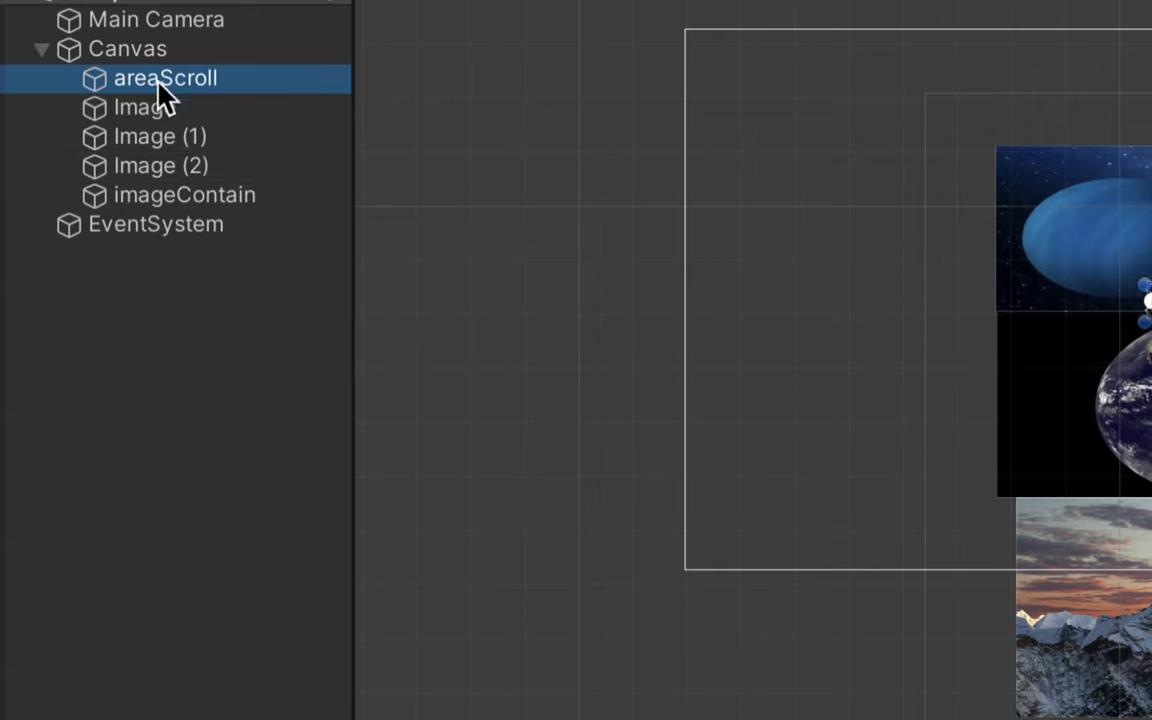
{"action": "mouse_move", "coordinate": [240, 90]}
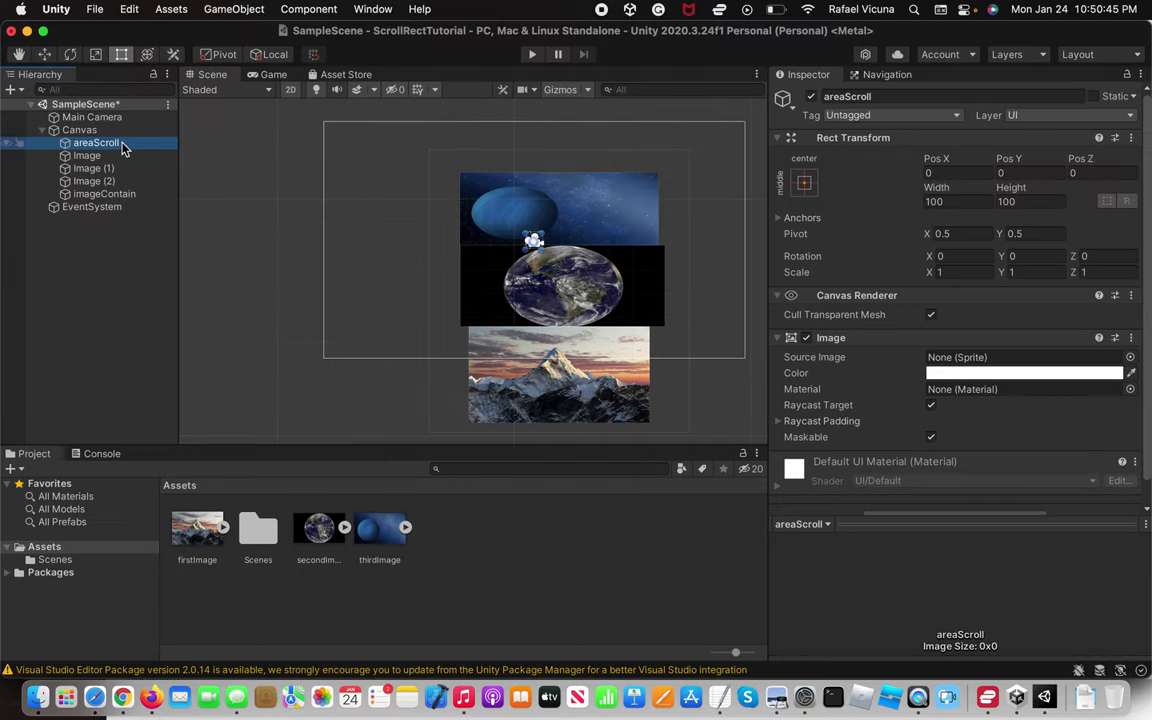
{"action": "mouse_move", "coordinate": [555, 265]}
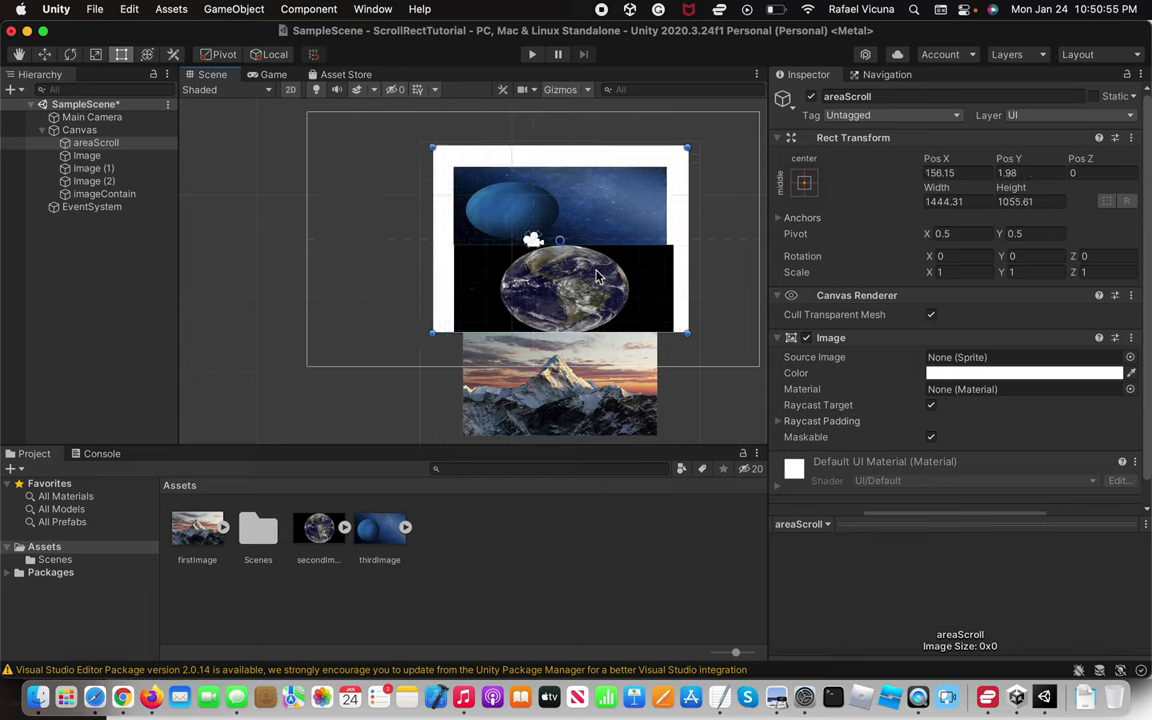
{"action": "left_click_drag", "start_coordinate": [687, 332], "coordinate": [683, 347]}
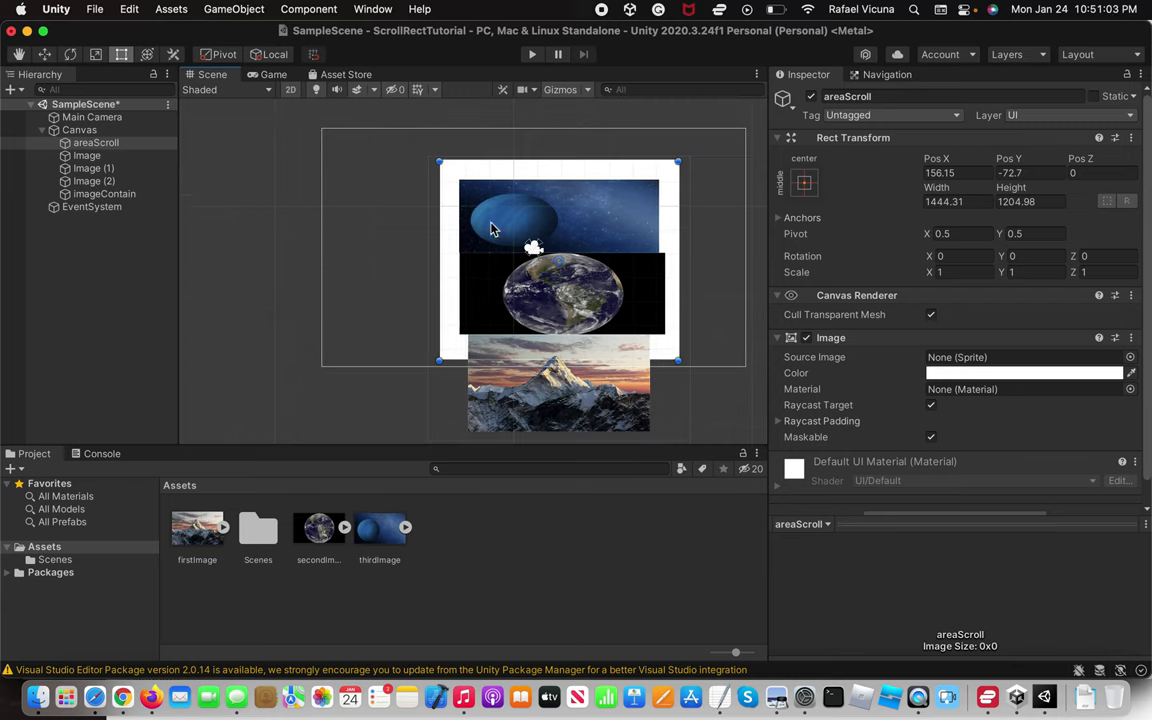
{"action": "mouse_move", "coordinate": [426, 299]}
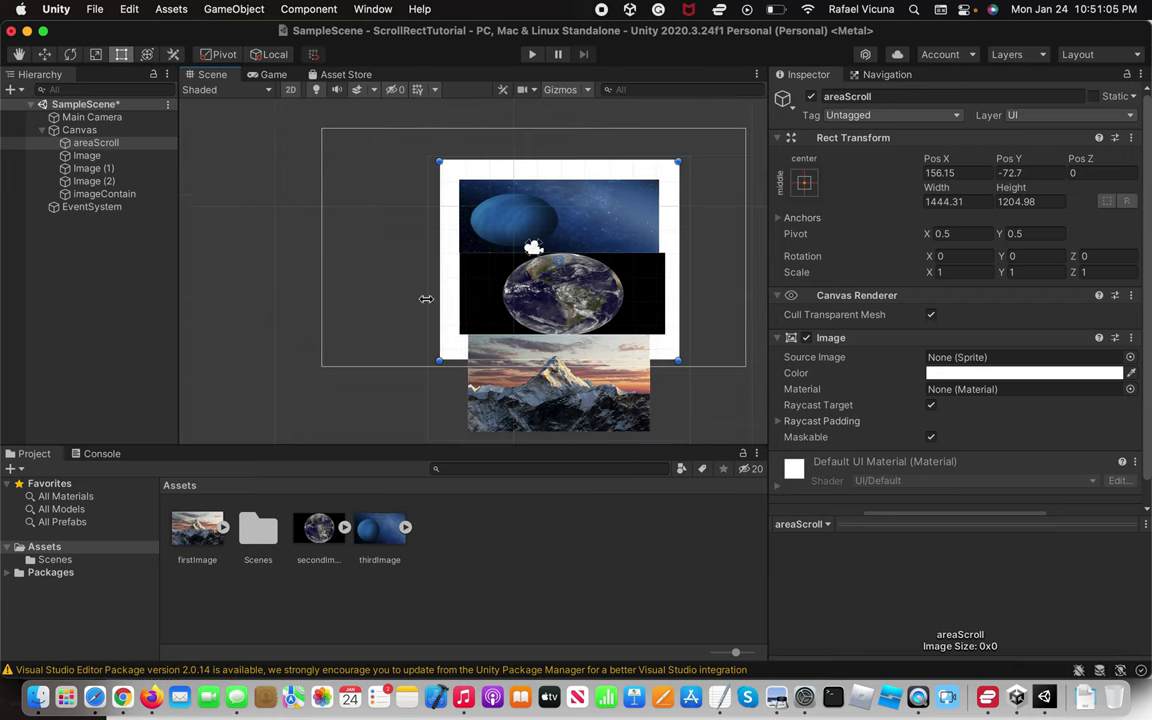
{"action": "mouse_move", "coordinate": [285, 240]}
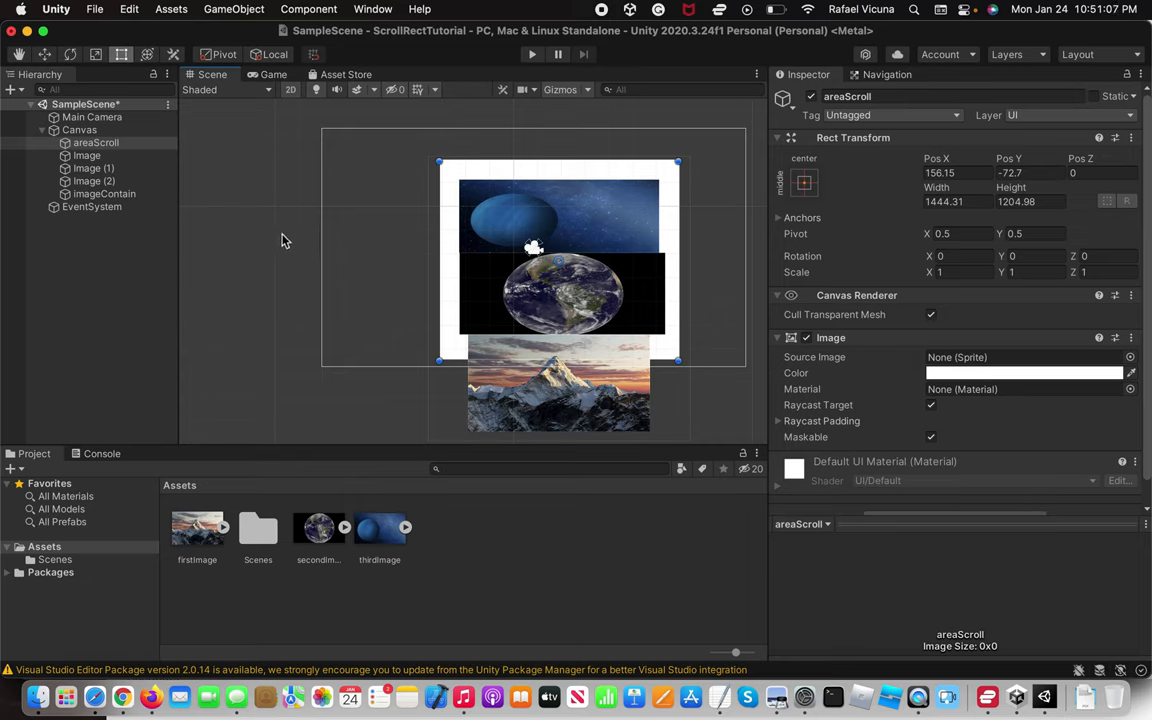
{"action": "left_click", "coordinate": [96, 142]}
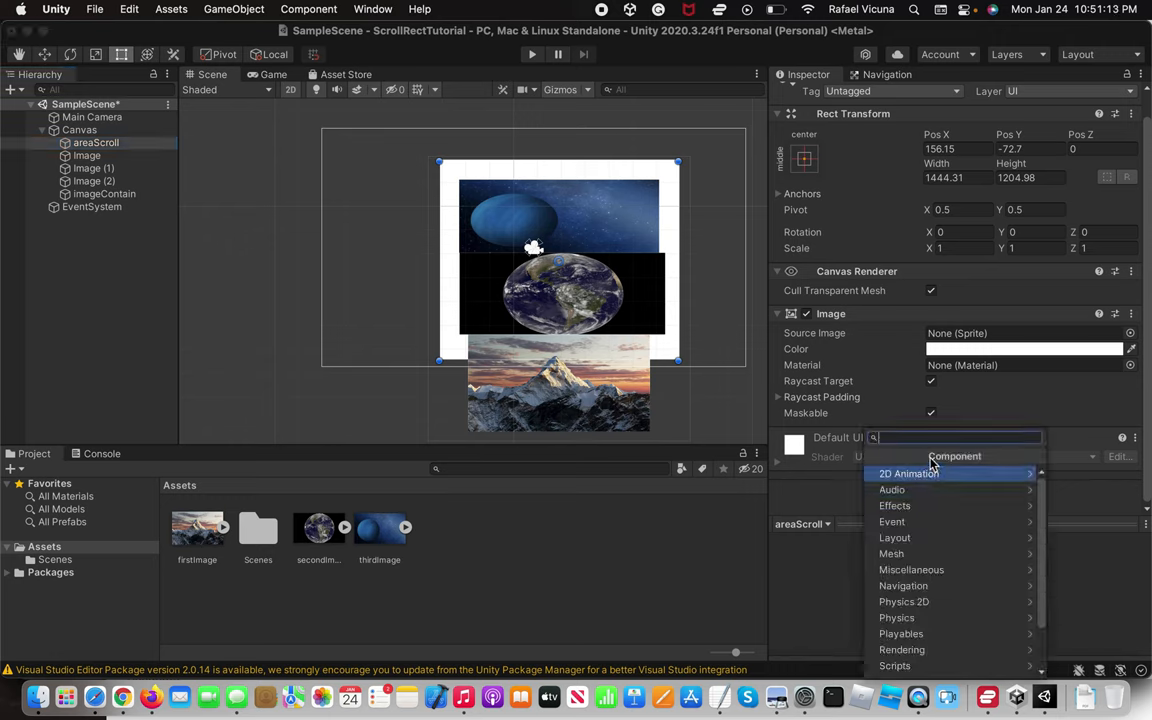
{"action": "mouse_move", "coordinate": [928, 466]}
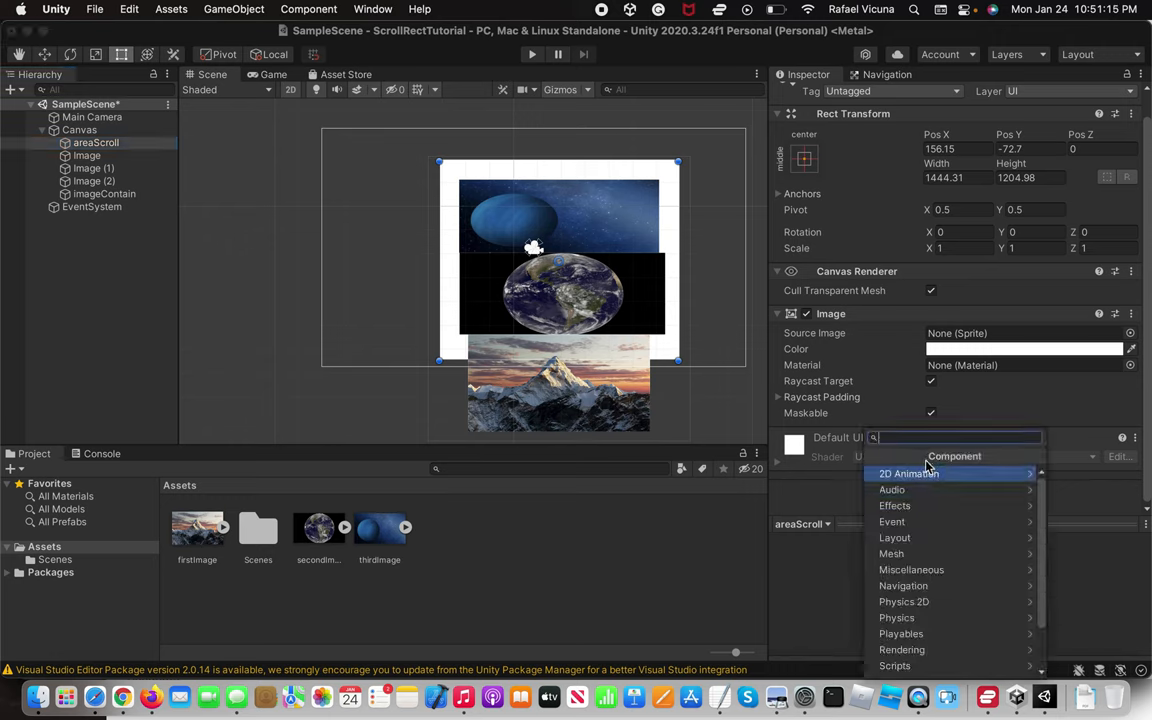
- Attach a Scroll Rect component to areaScroll using the 'scroll' component search
{"action": "type", "text": "scroll"}
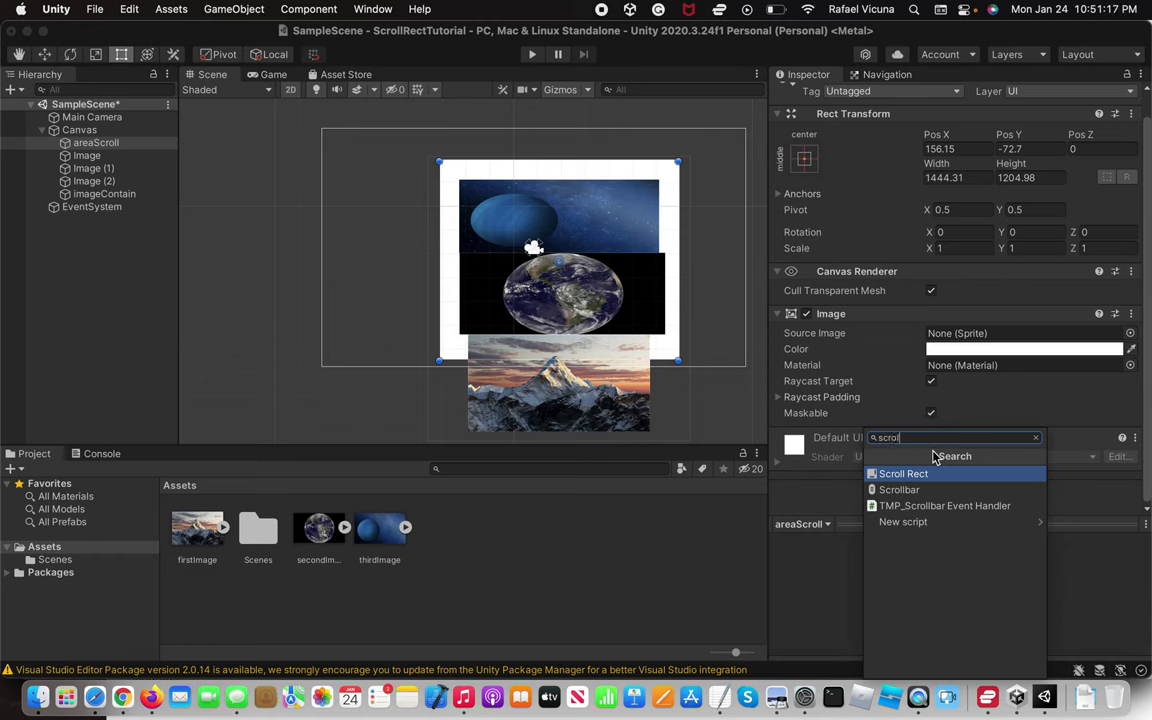
{"action": "left_click", "coordinate": [902, 473]}
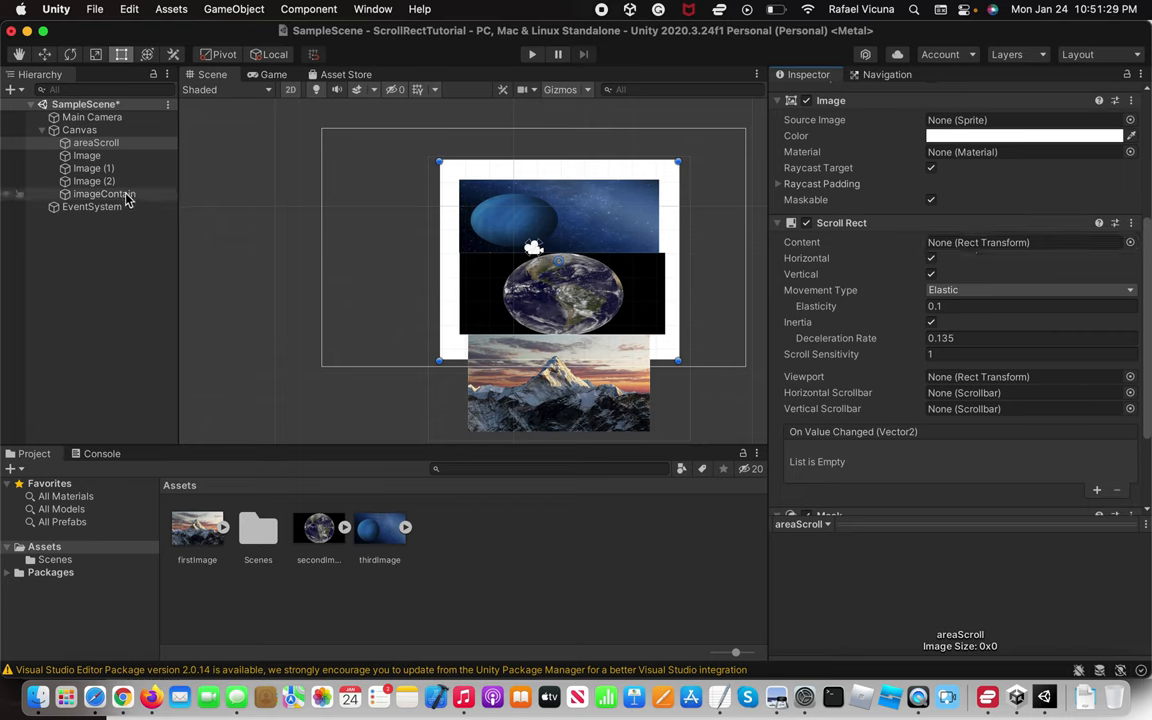
{"action": "left_click", "coordinate": [104, 194]}
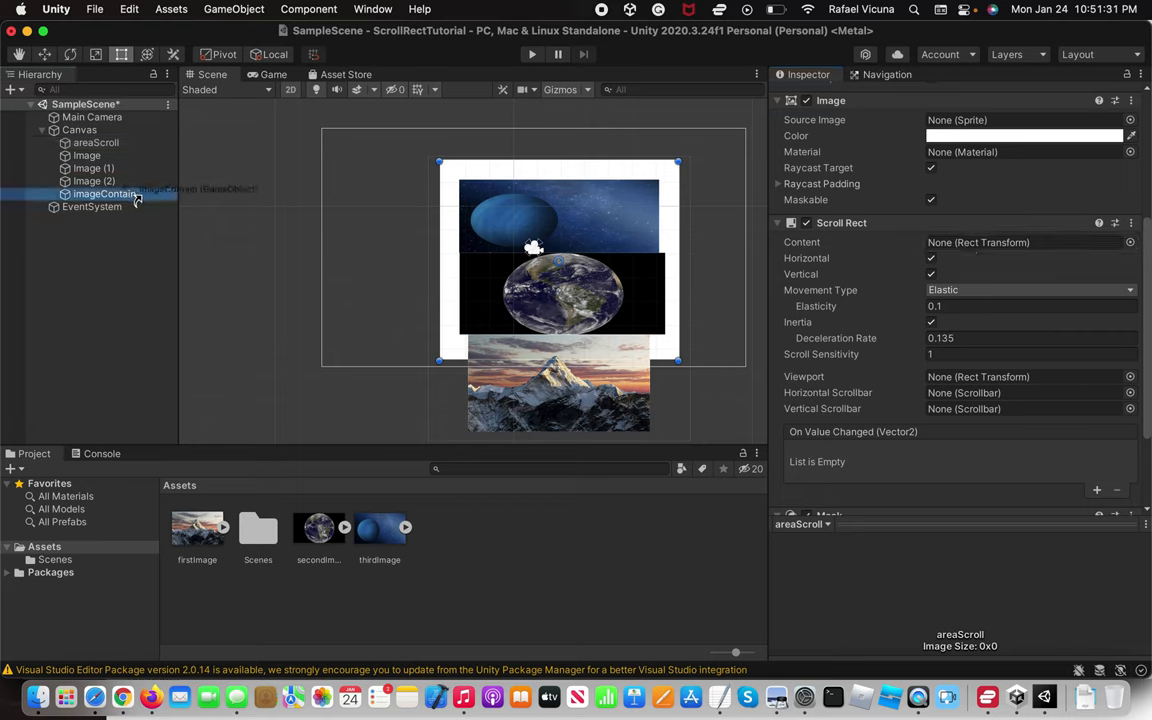
- Set areaScroll's Scroll Rect Content reference to imageContain
{"action": "left_click", "coordinate": [96, 142]}
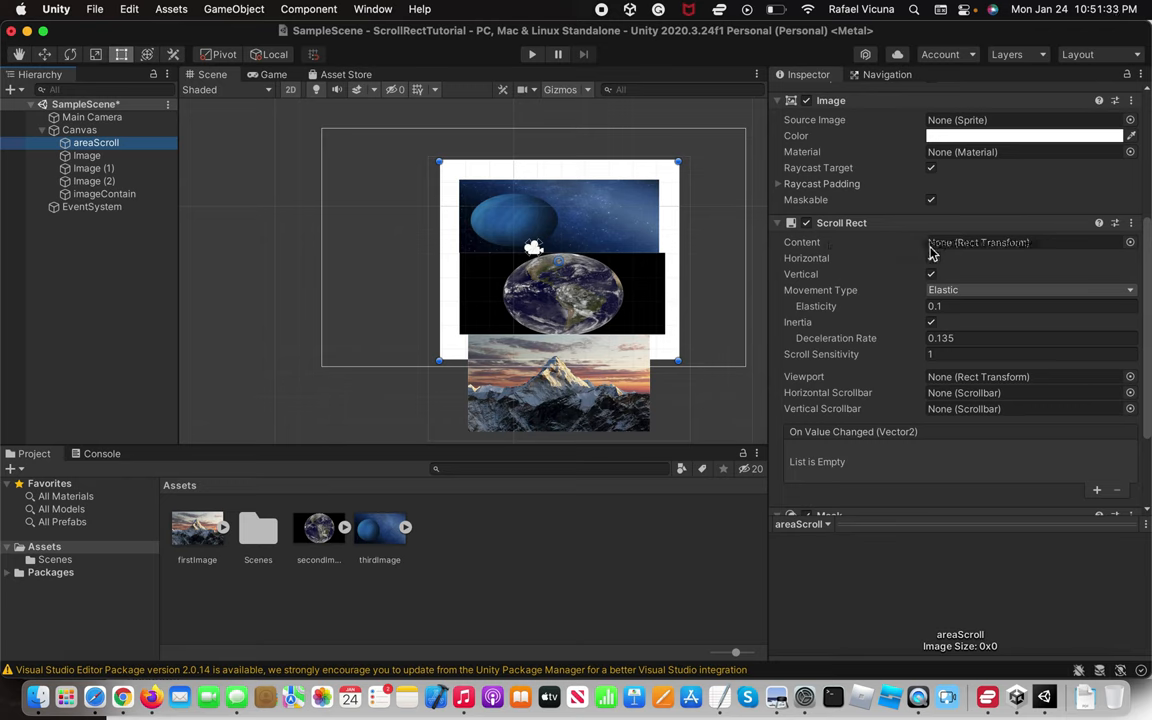
{"action": "left_click", "coordinate": [1020, 242]}
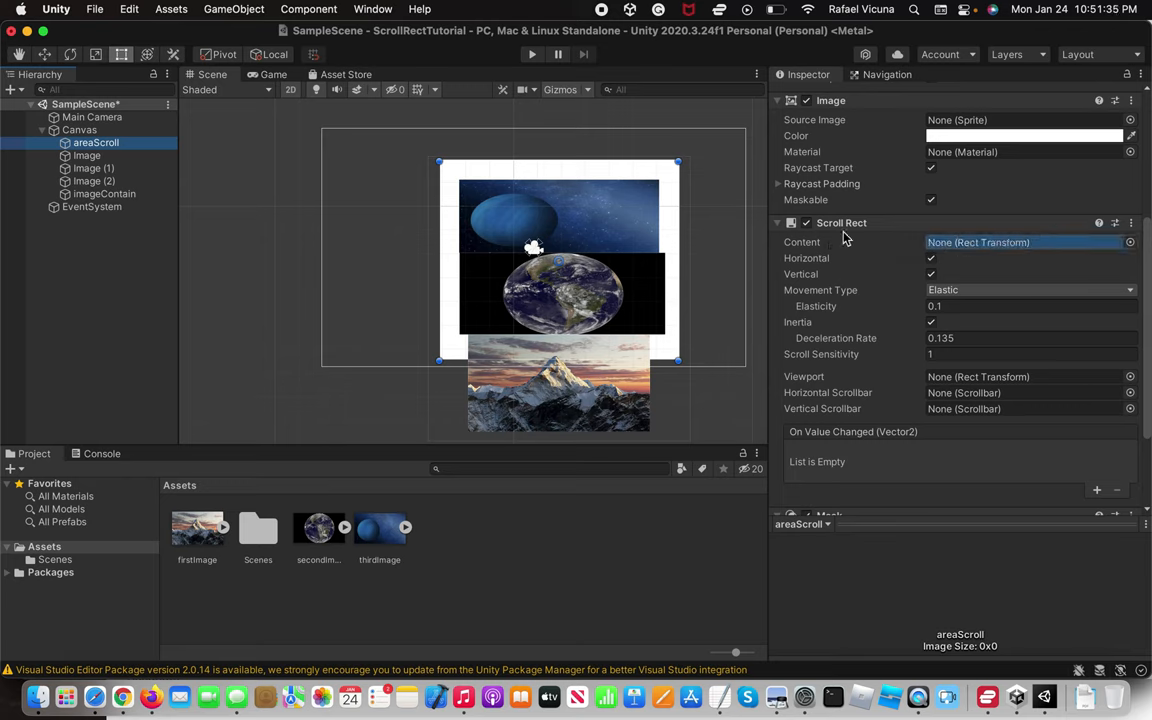
{"action": "left_click", "coordinate": [1028, 242]}
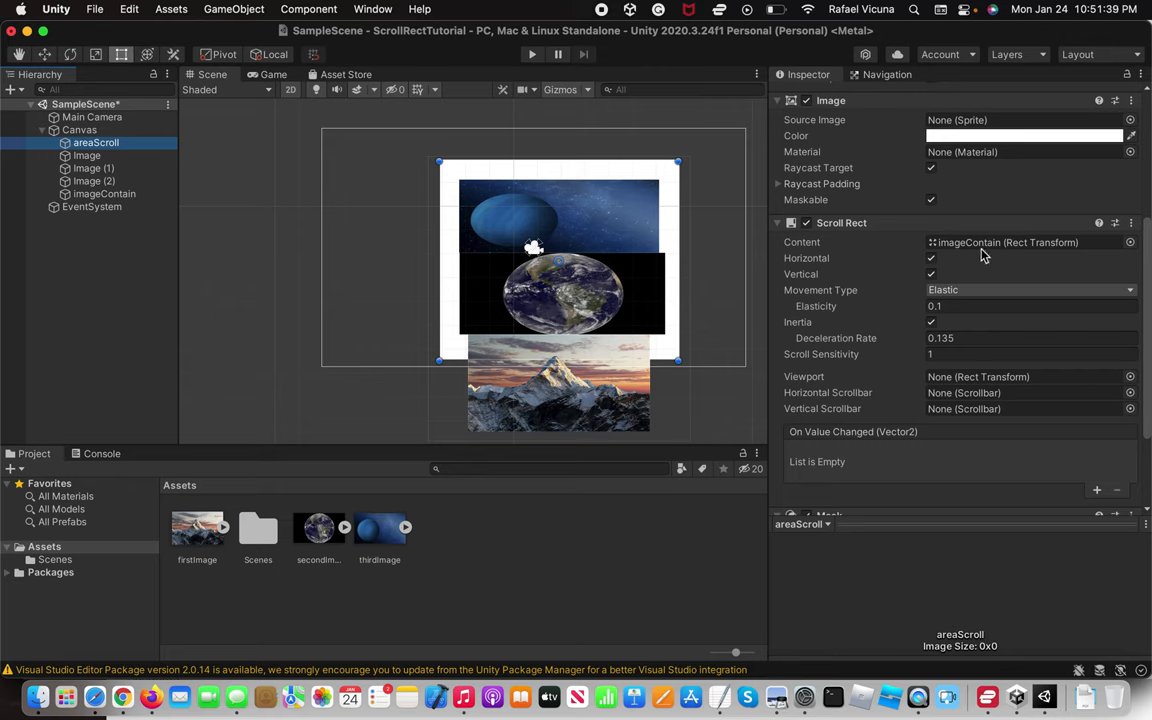
{"action": "mouse_move", "coordinate": [330, 190]}
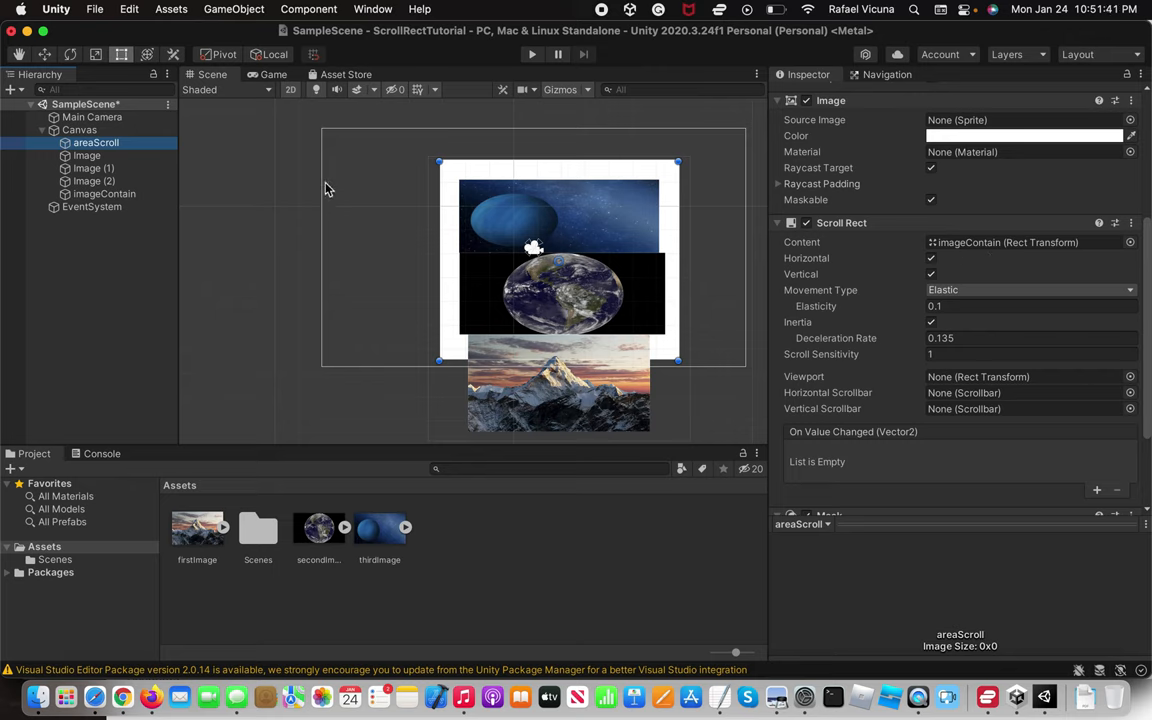
{"action": "left_click", "coordinate": [87, 155]}
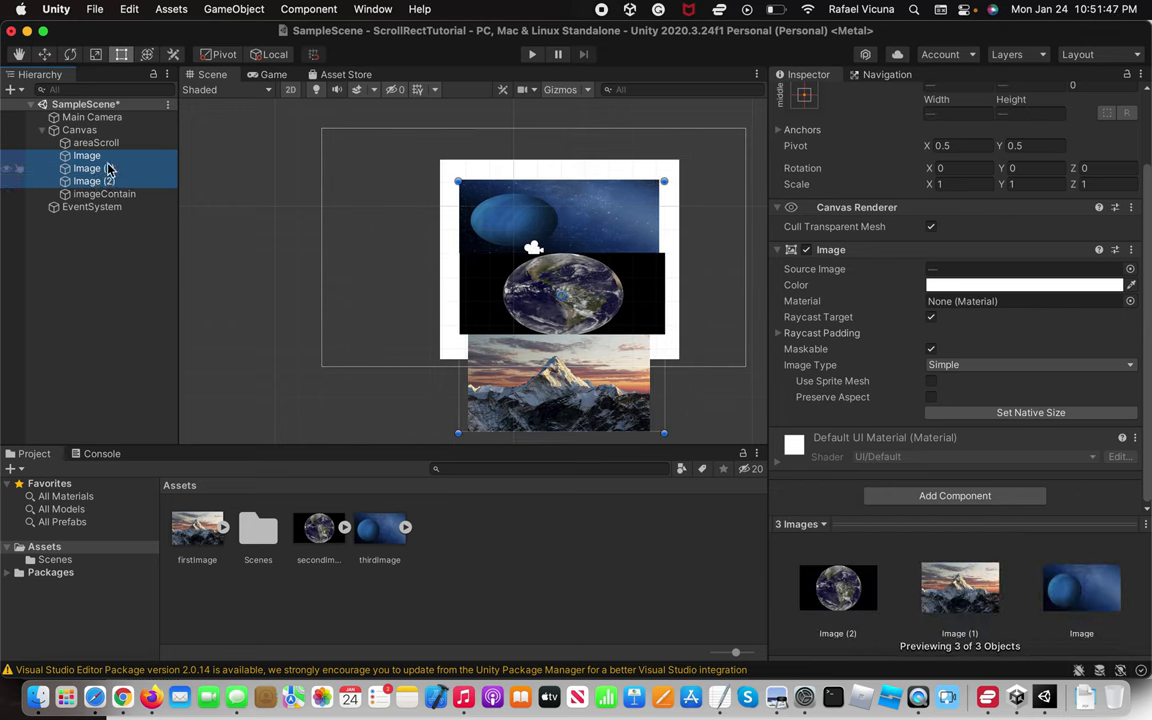
- Nest Image, Image (1) and Image (2) under imageContain, and imageContain under areaScroll
{"action": "left_click", "coordinate": [104, 194]}
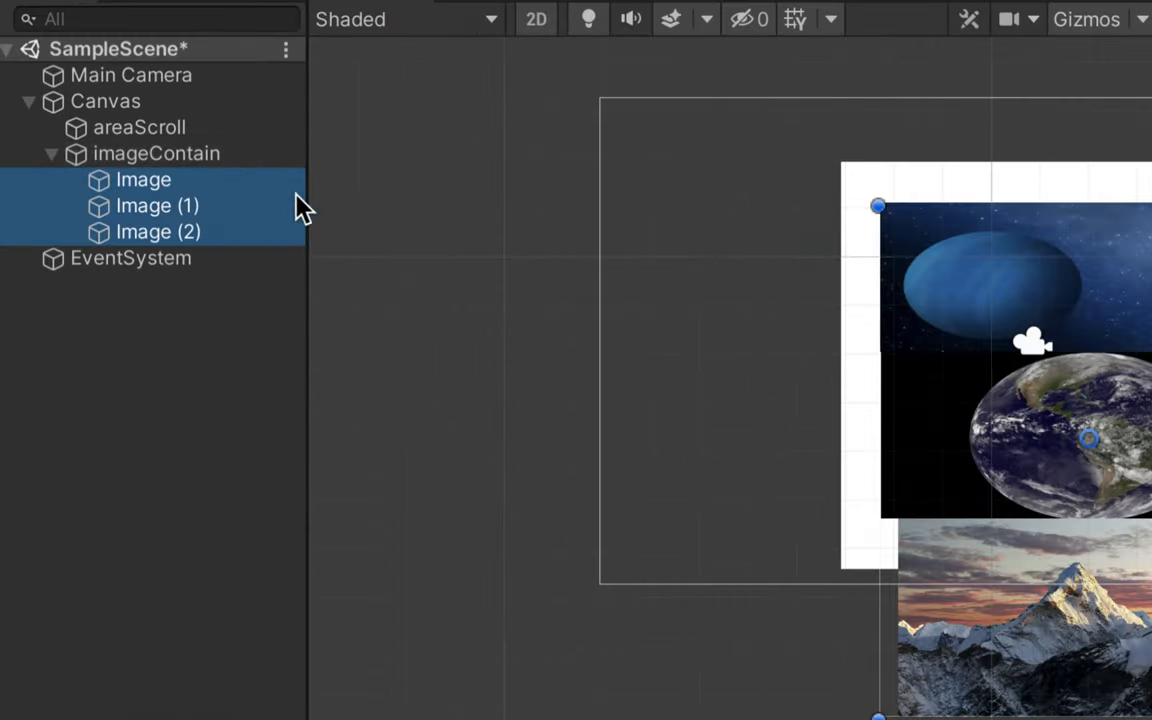
{"action": "left_click", "coordinate": [51, 153]}
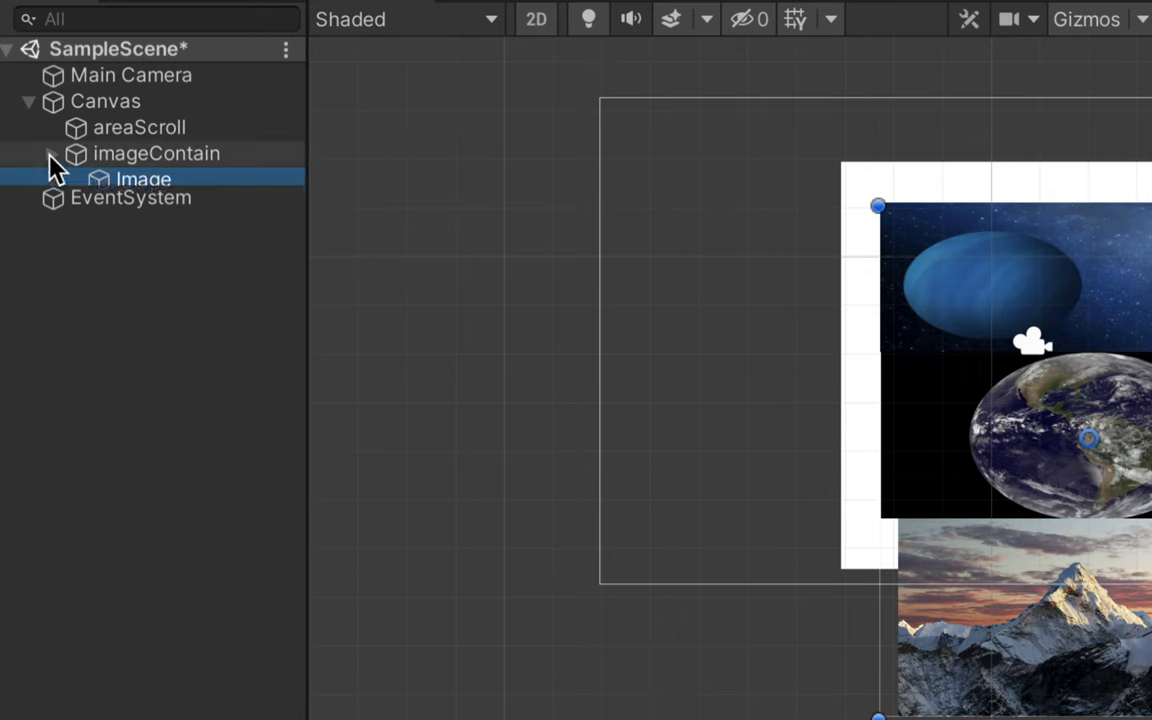
{"action": "left_click", "coordinate": [156, 153]}
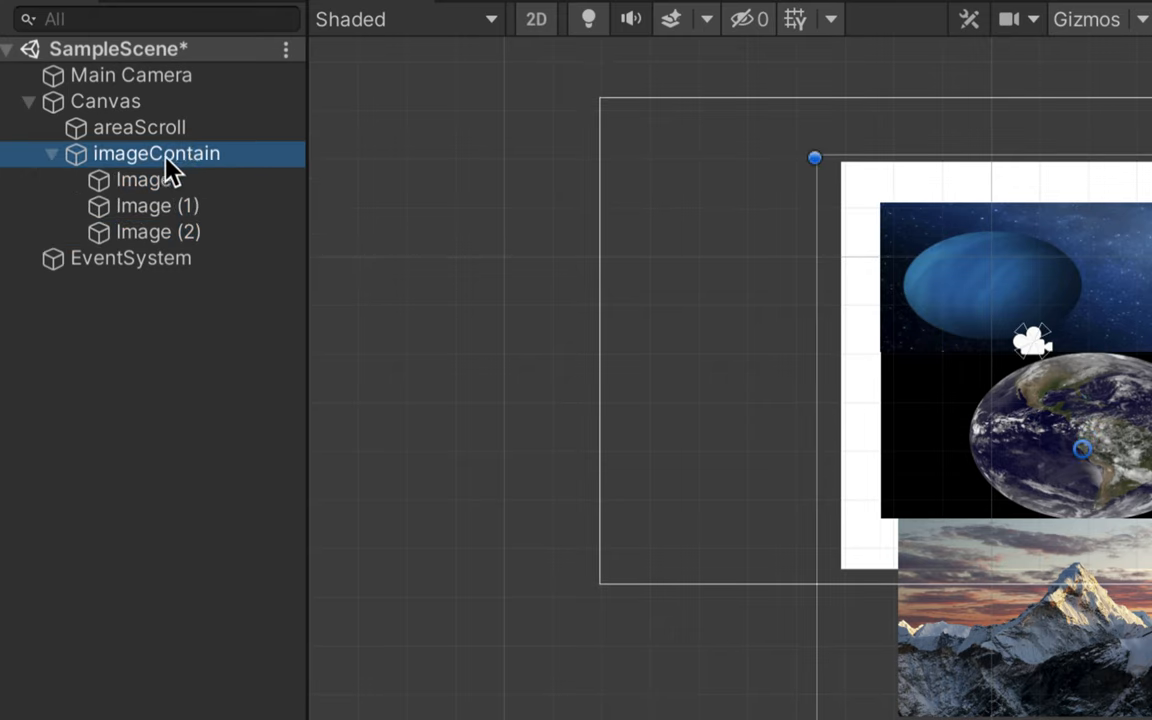
{"action": "mouse_move", "coordinate": [155, 178]}
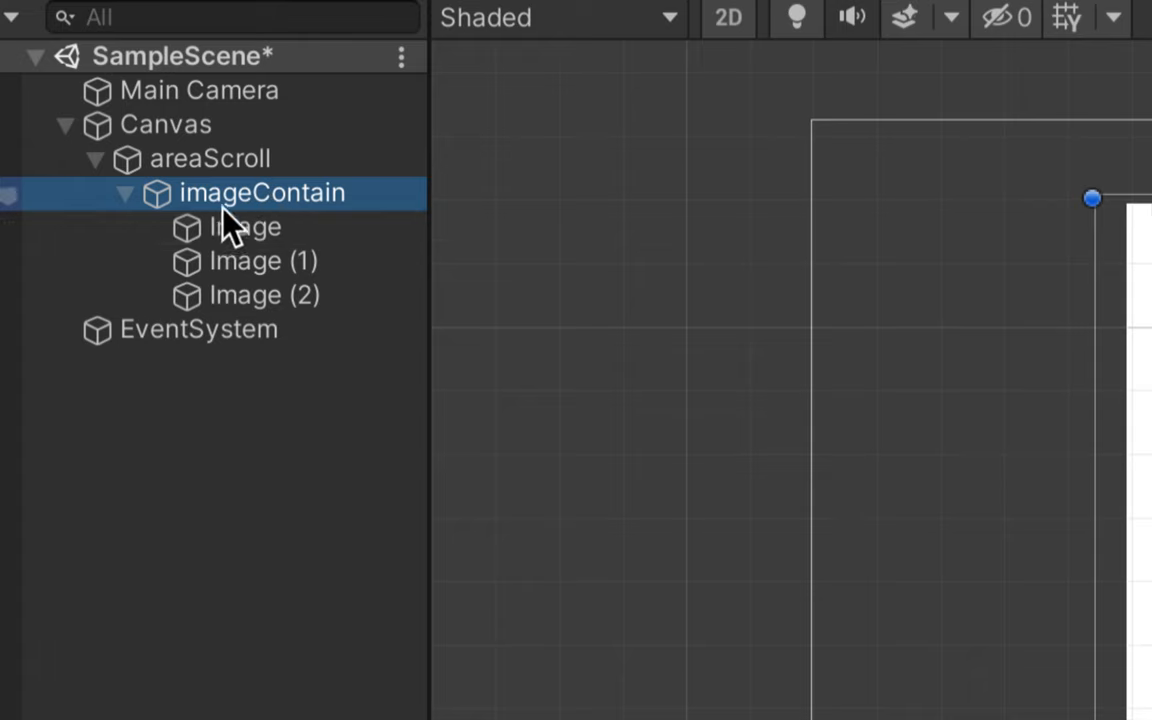
{"action": "mouse_move", "coordinate": [222, 78]}
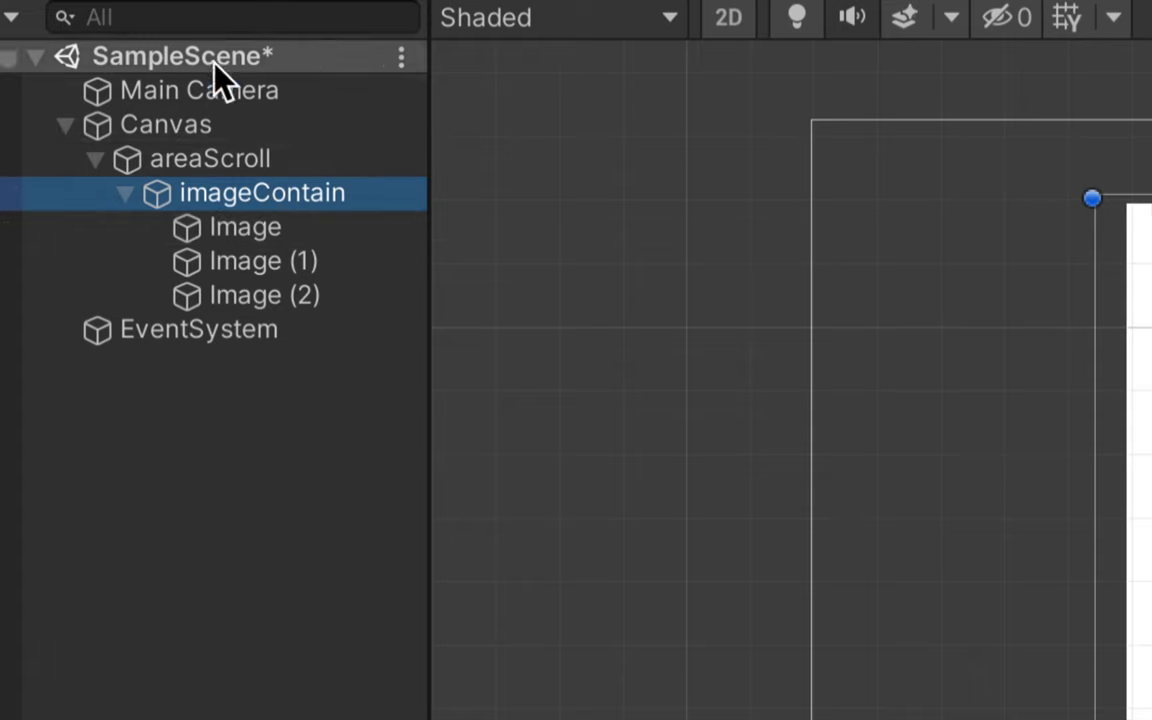
{"action": "mouse_move", "coordinate": [180, 140]}
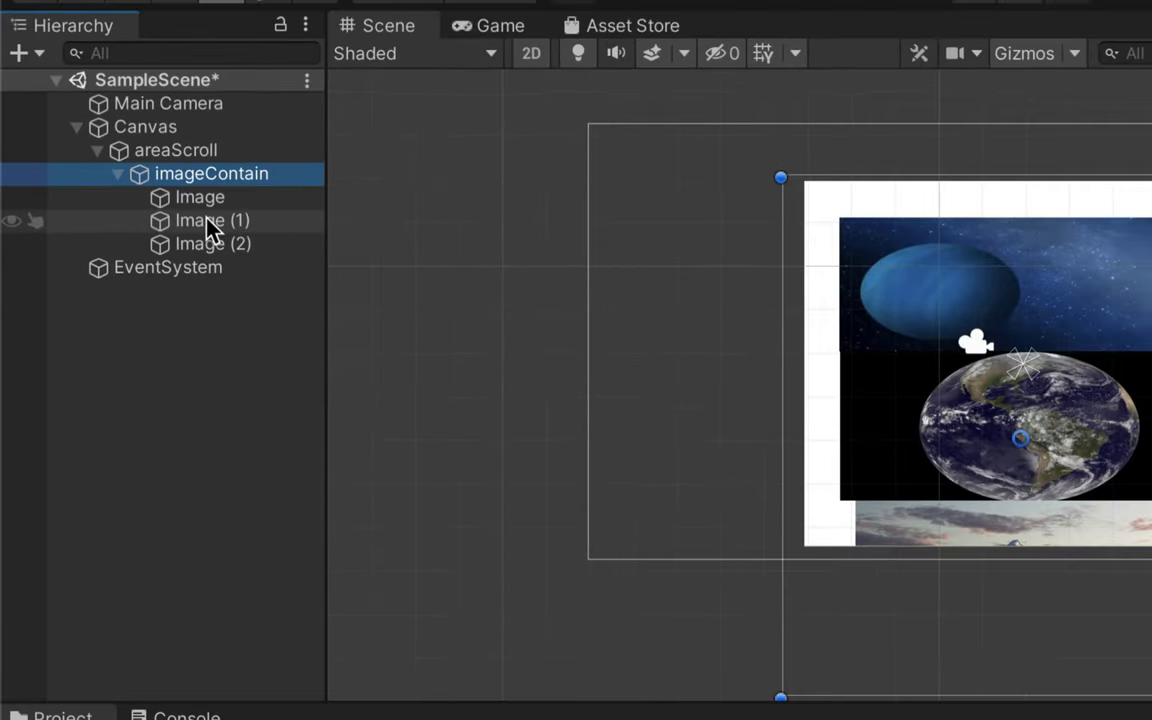
{"action": "mouse_move", "coordinate": [222, 290]}
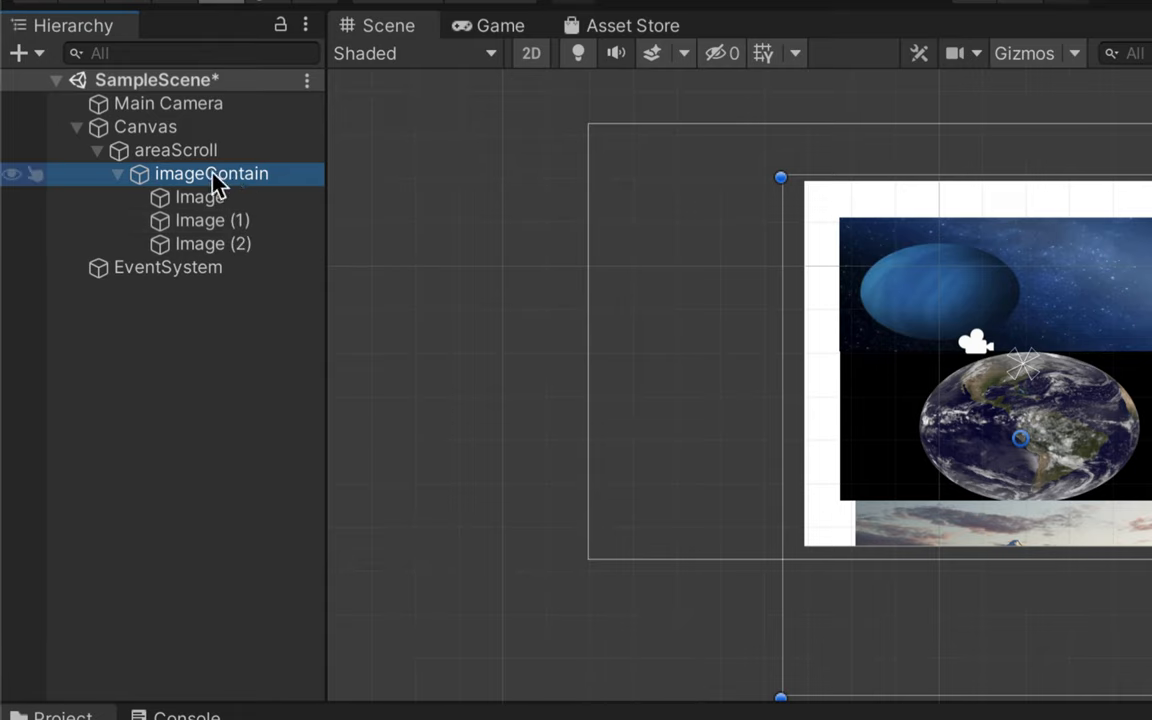
{"action": "mouse_move", "coordinate": [258, 195]}
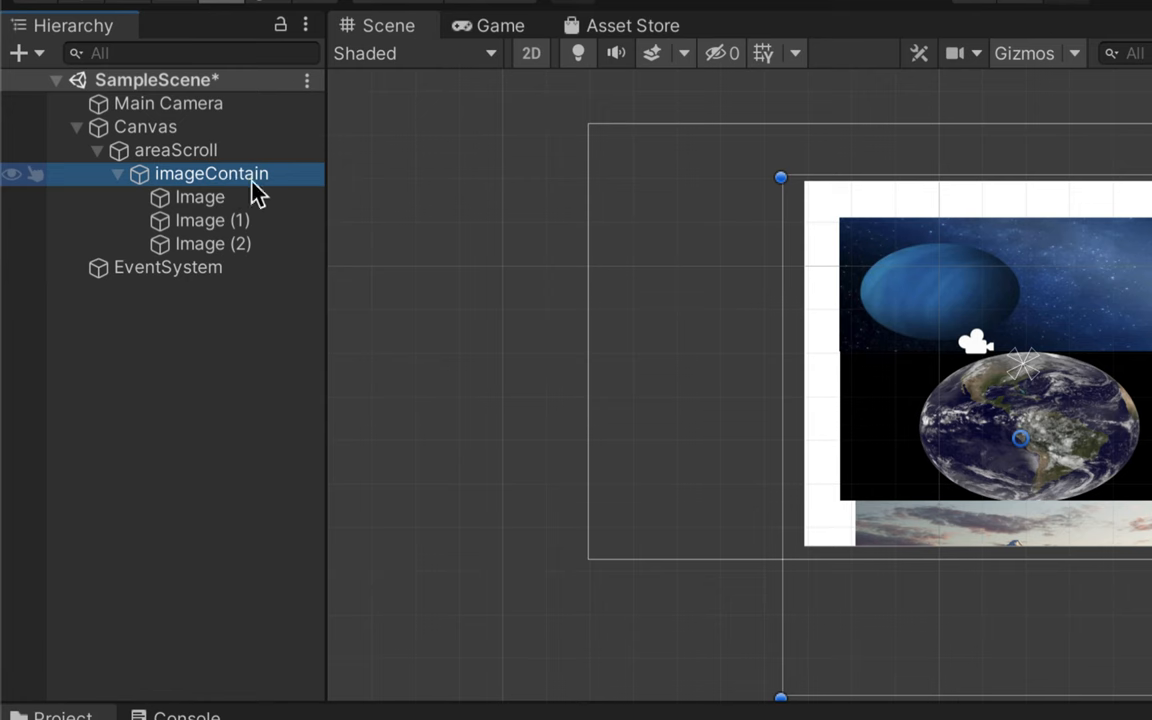
{"action": "left_click", "coordinate": [175, 149]}
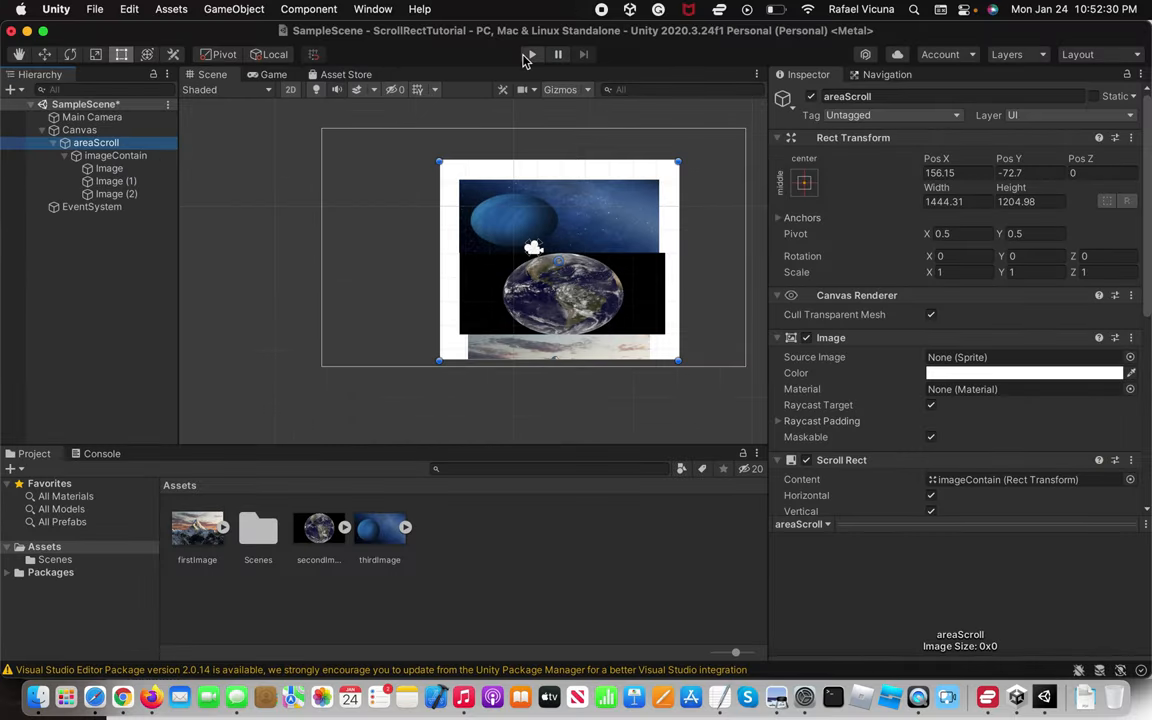
{"action": "left_click", "coordinate": [529, 54]}
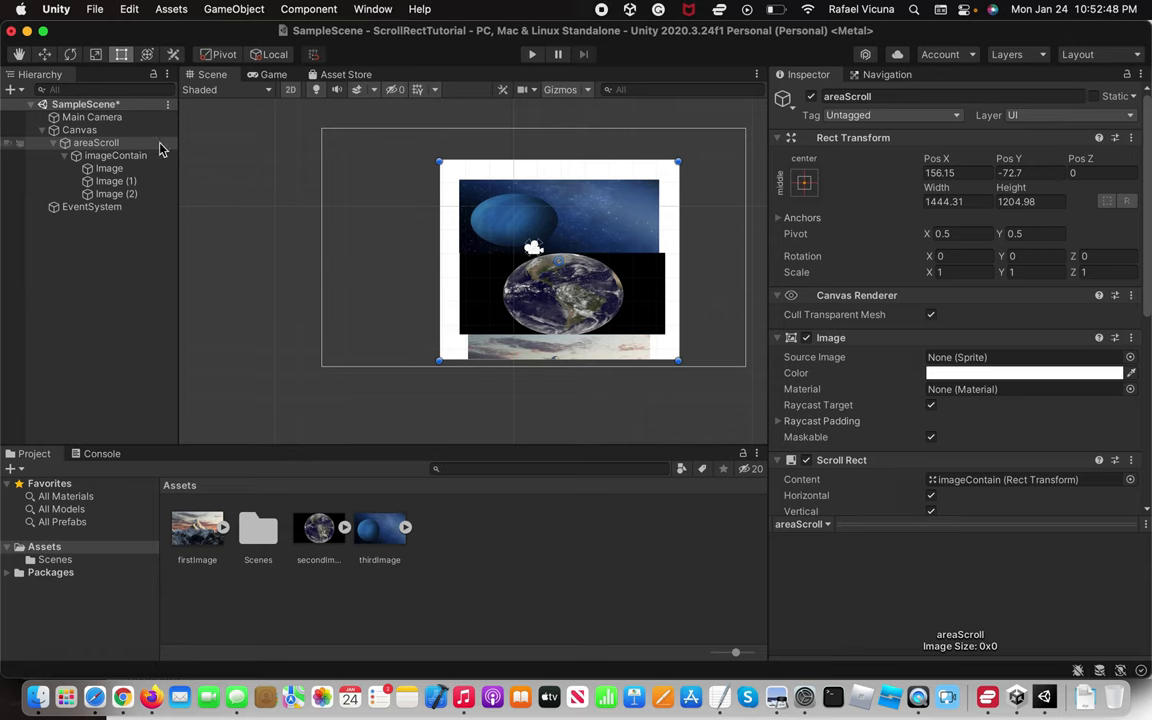
{"action": "mouse_move", "coordinate": [115, 143]}
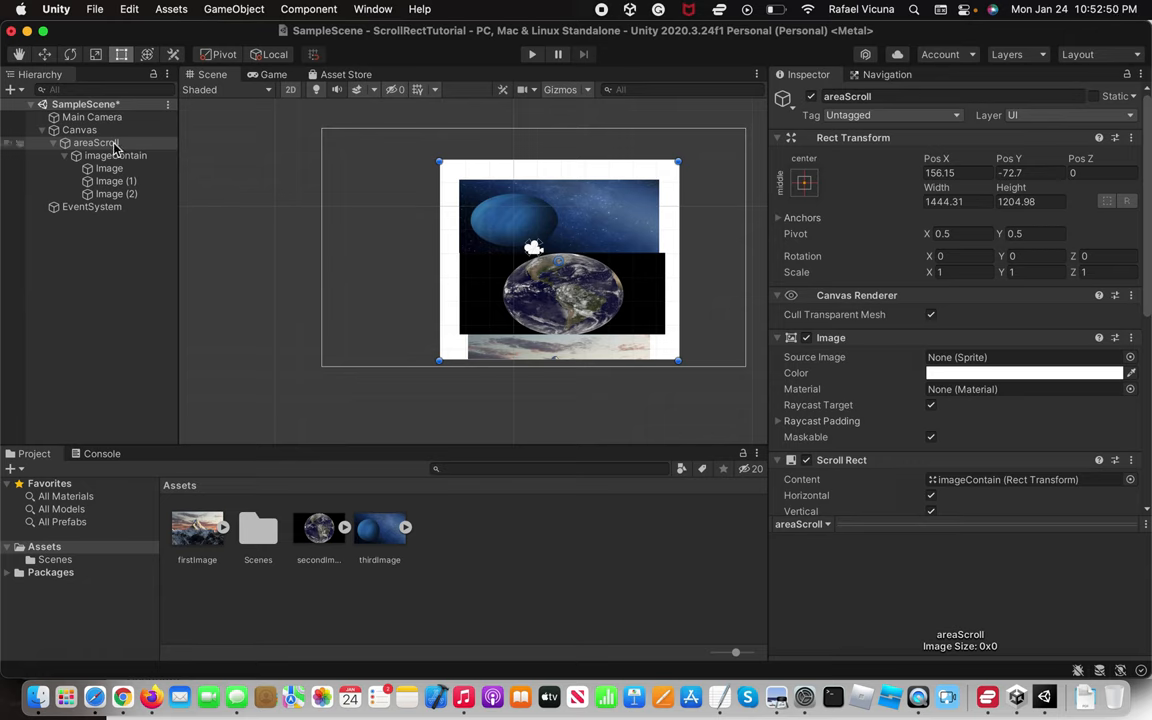
{"action": "mouse_move", "coordinate": [115, 150]}
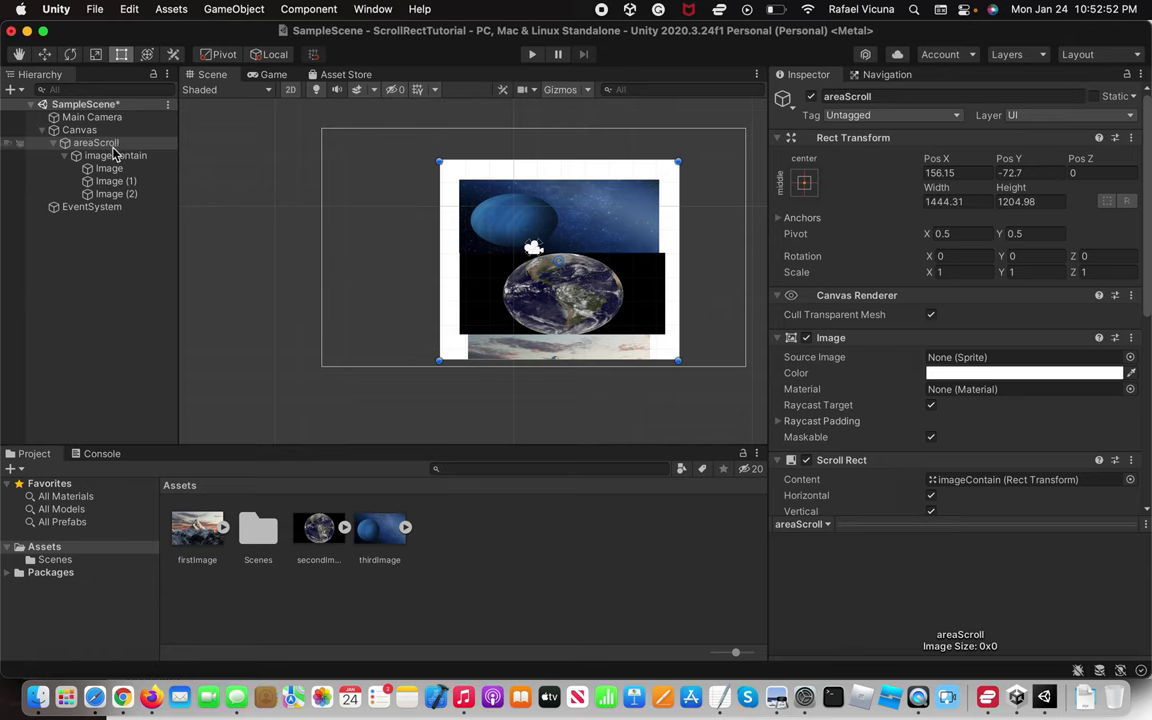
{"action": "left_click", "coordinate": [96, 142]}
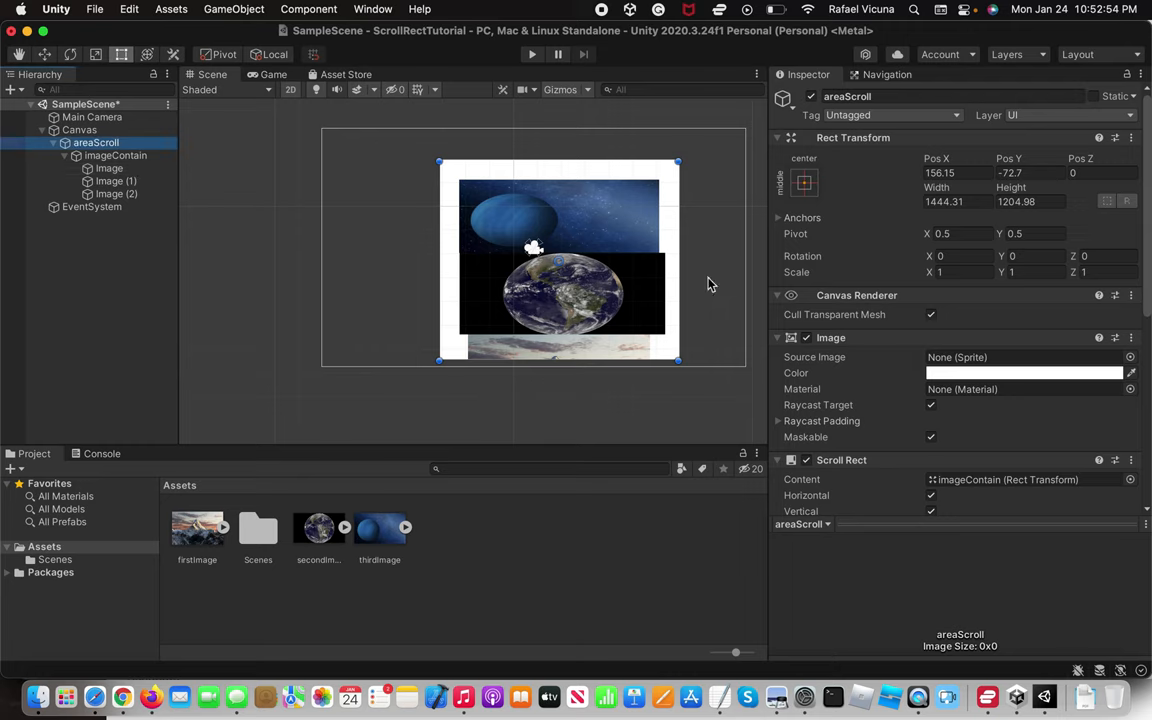
{"action": "scroll", "scroll_direction": "down", "scroll_amount": 3}
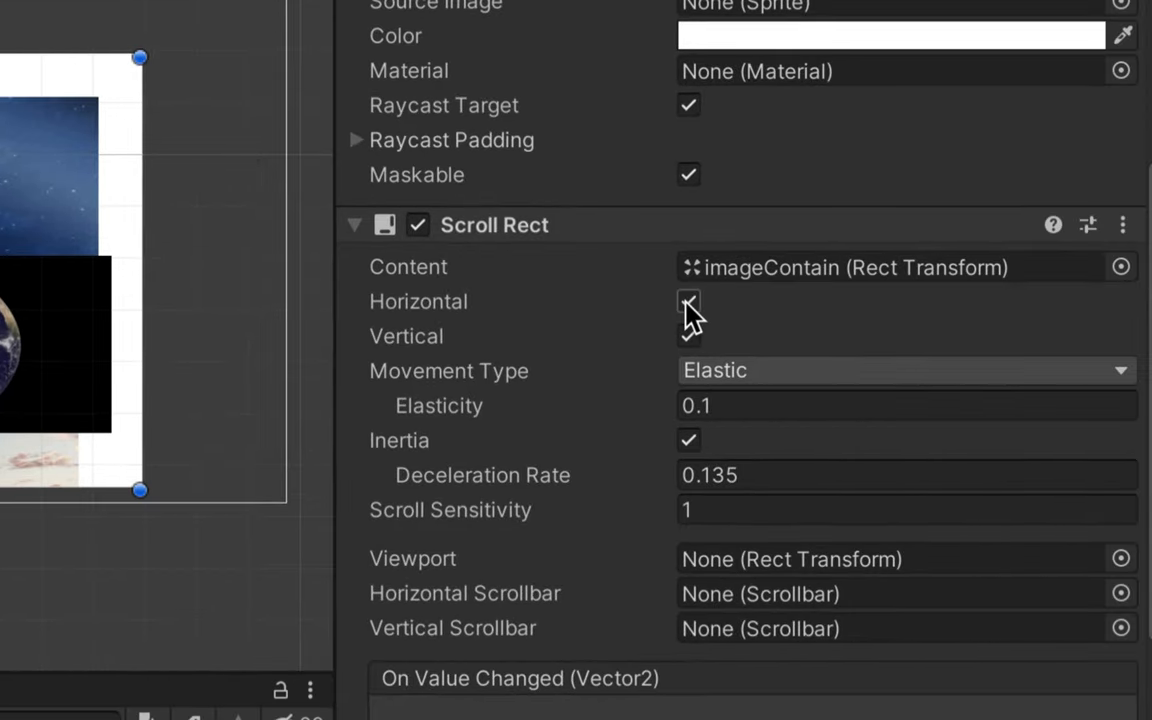
- Uncheck Horizontal in areaScroll's Scroll Rect so it scrolls vertically only
{"action": "left_click", "coordinate": [688, 301]}
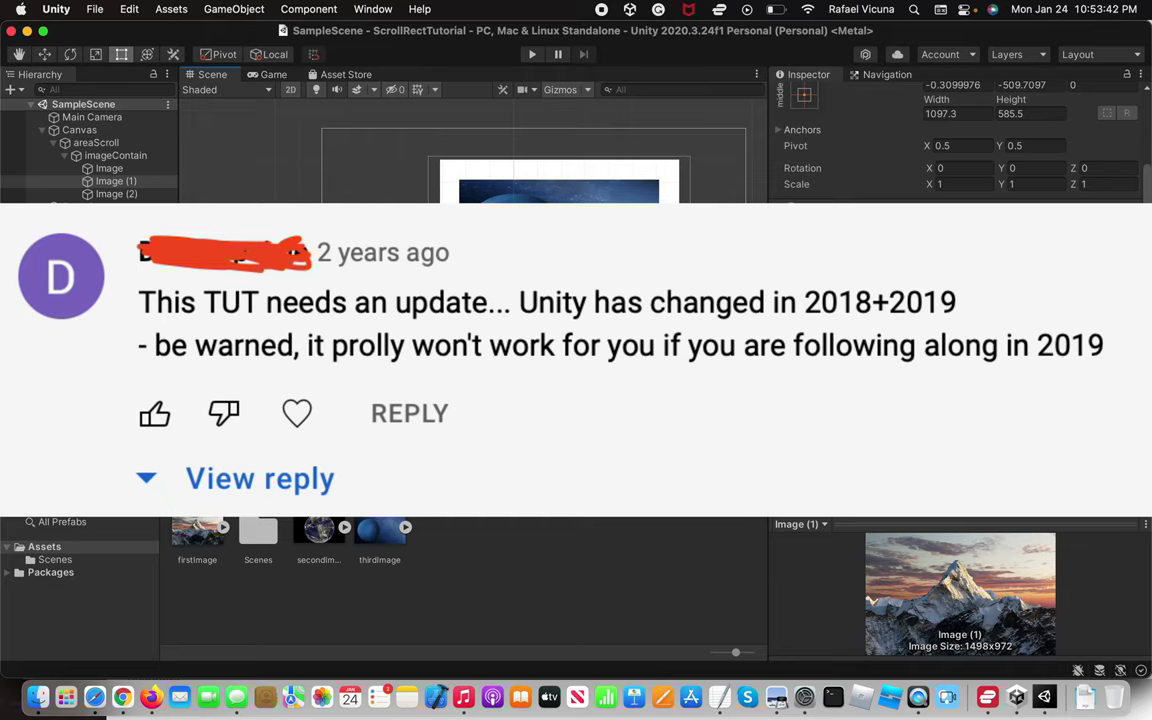
{"action": "mouse_move", "coordinate": [500, 158]}
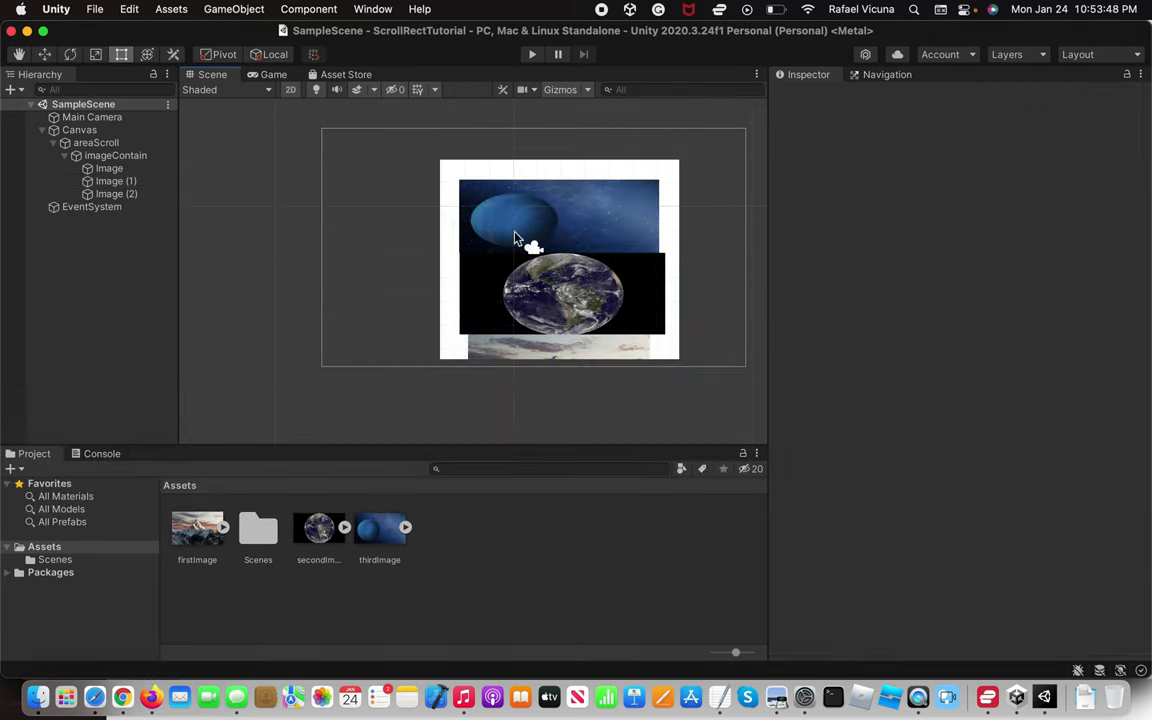
{"action": "mouse_move", "coordinate": [360, 300]}
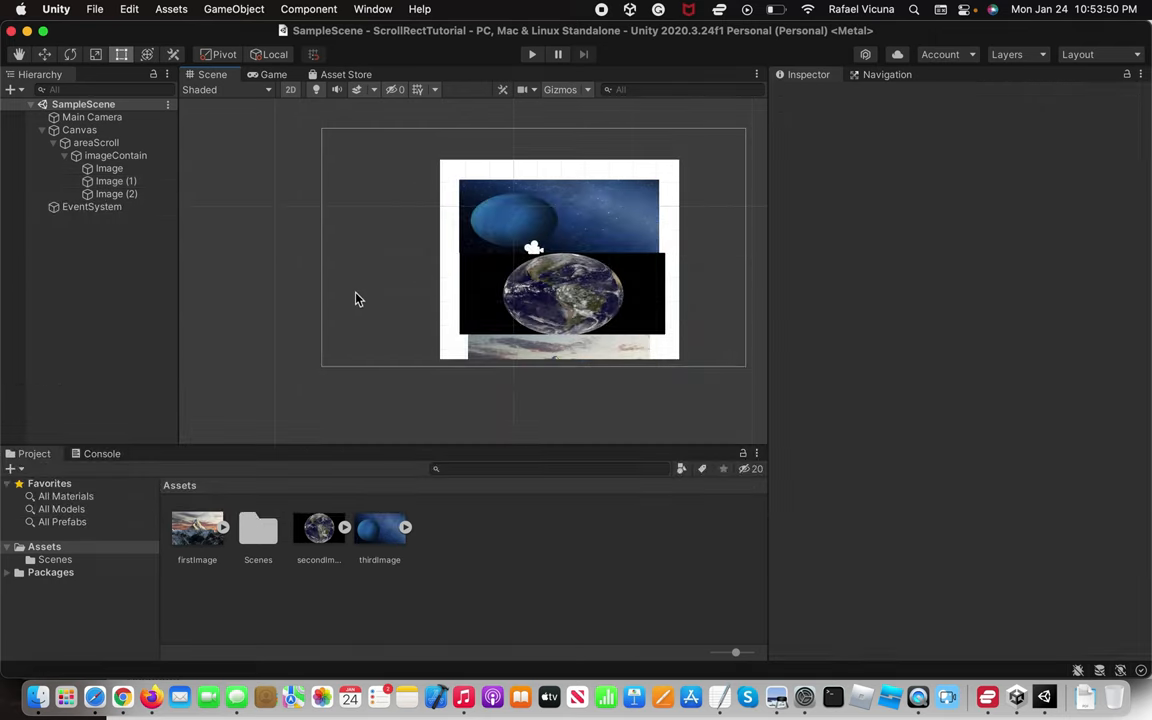